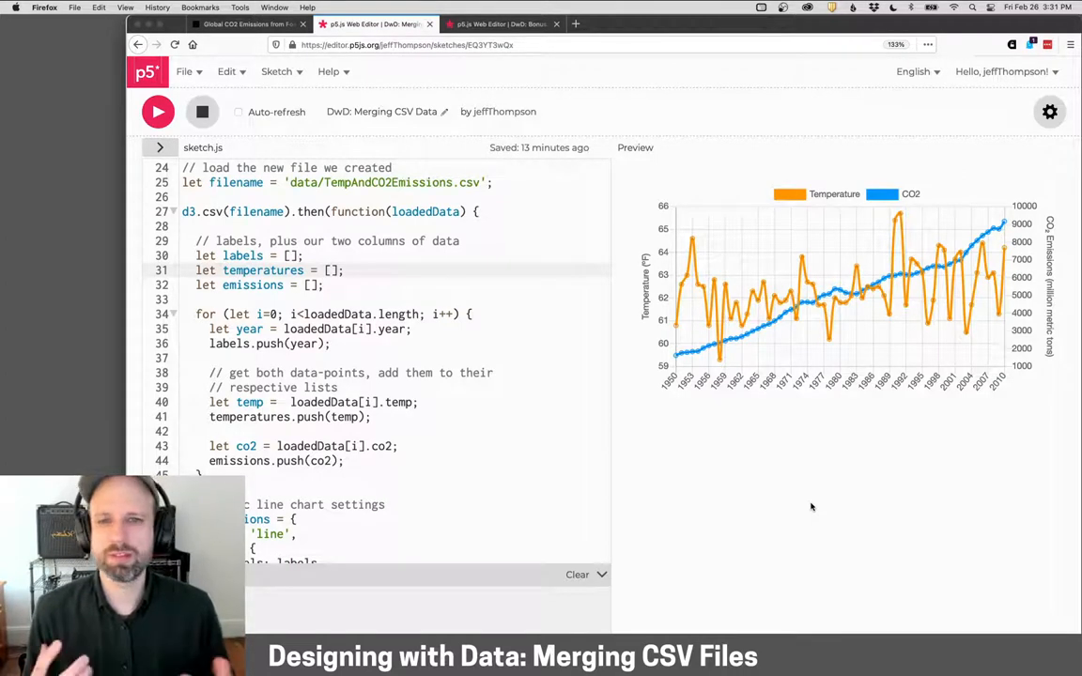
Step: Switch to the DataHub Global CO2 Emissions tab in Firefox
left_click(248, 23)
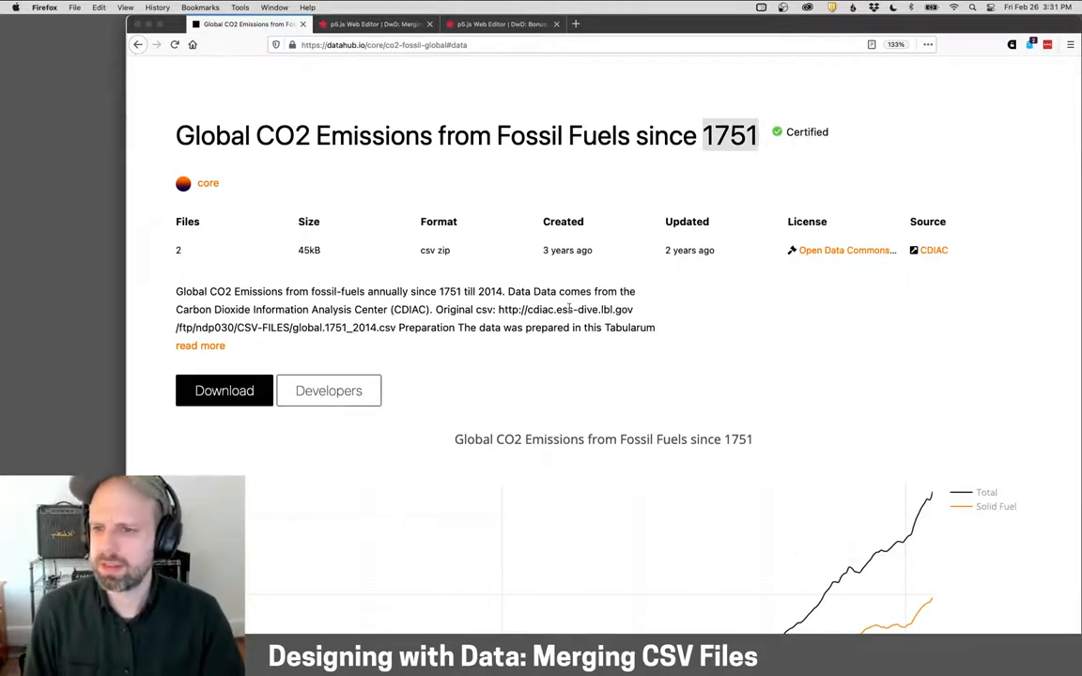
Step: Scroll down the DataHub page to the csv, json and zip download links
scroll("down", 3)
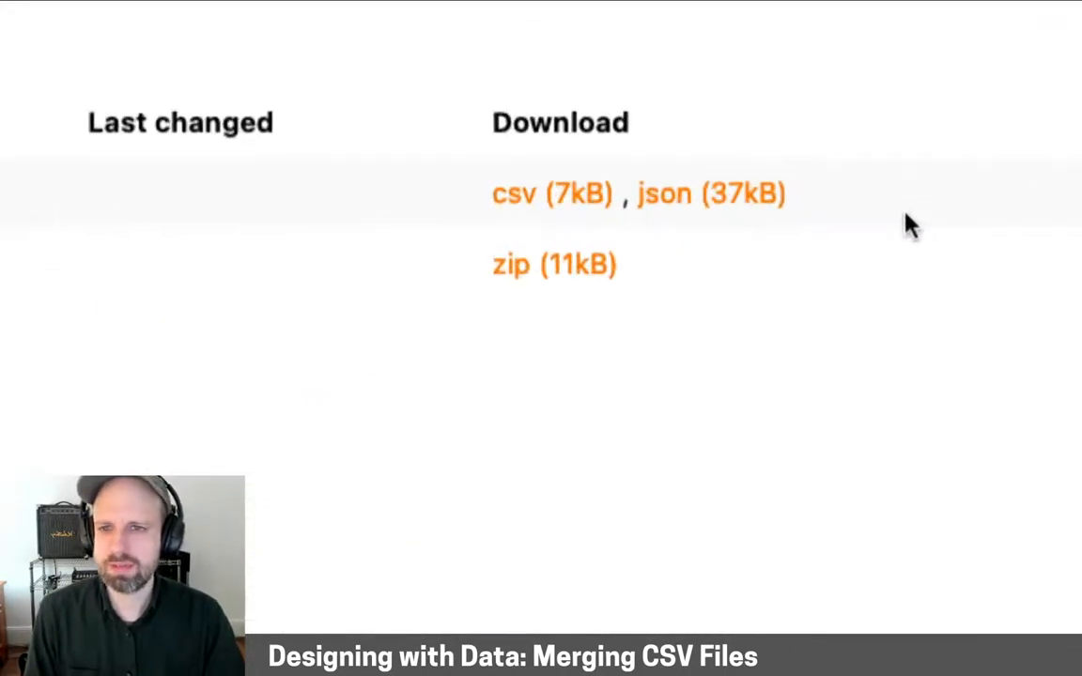
mouse_move(544, 194)
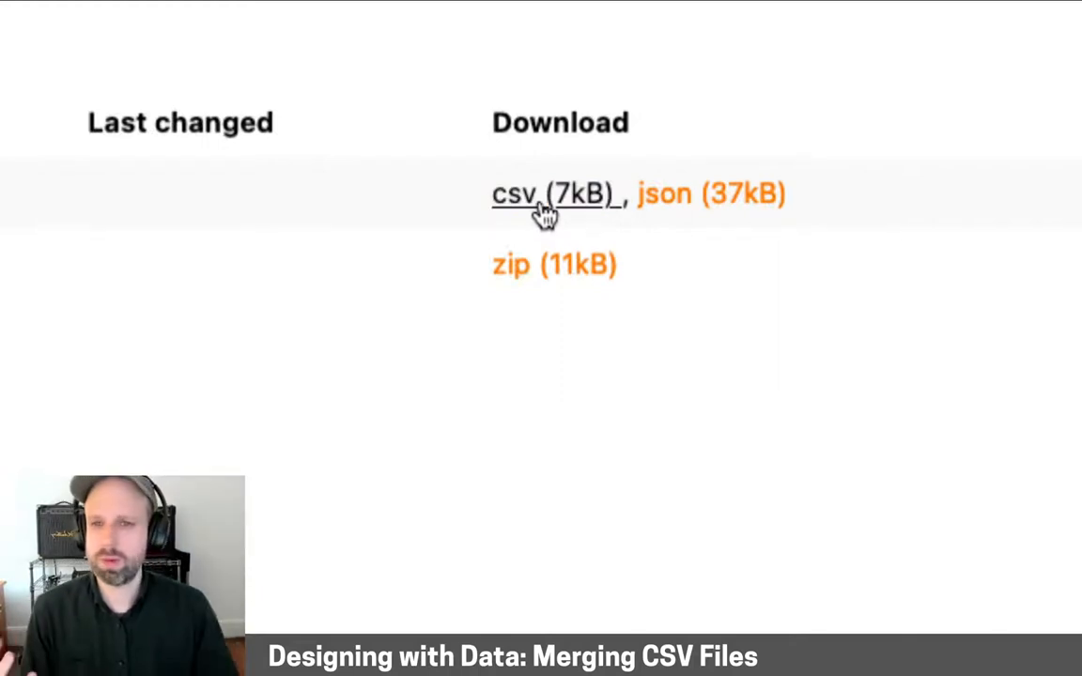
mouse_move(671, 216)
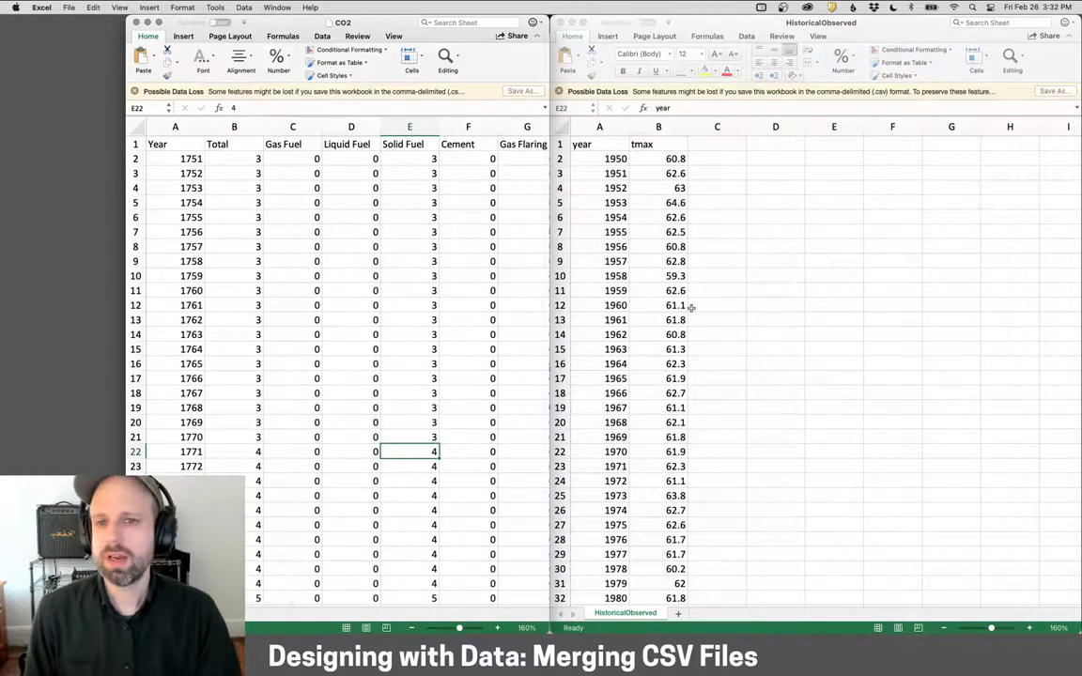
left_click(599, 144)
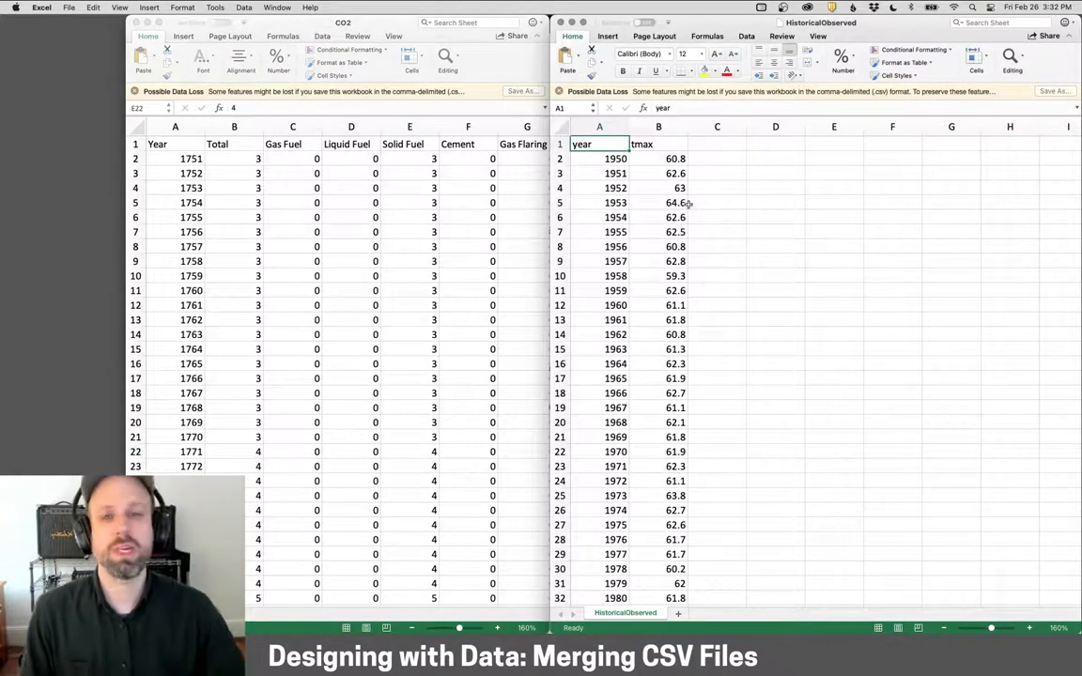
left_click(716, 126)
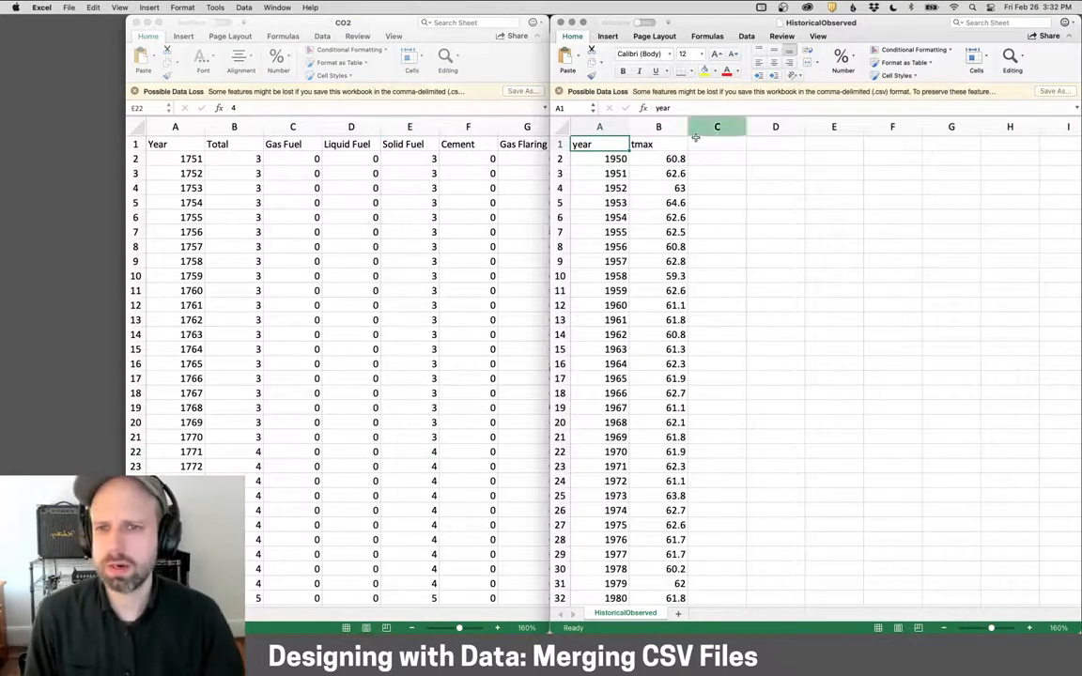
left_click(657, 144)
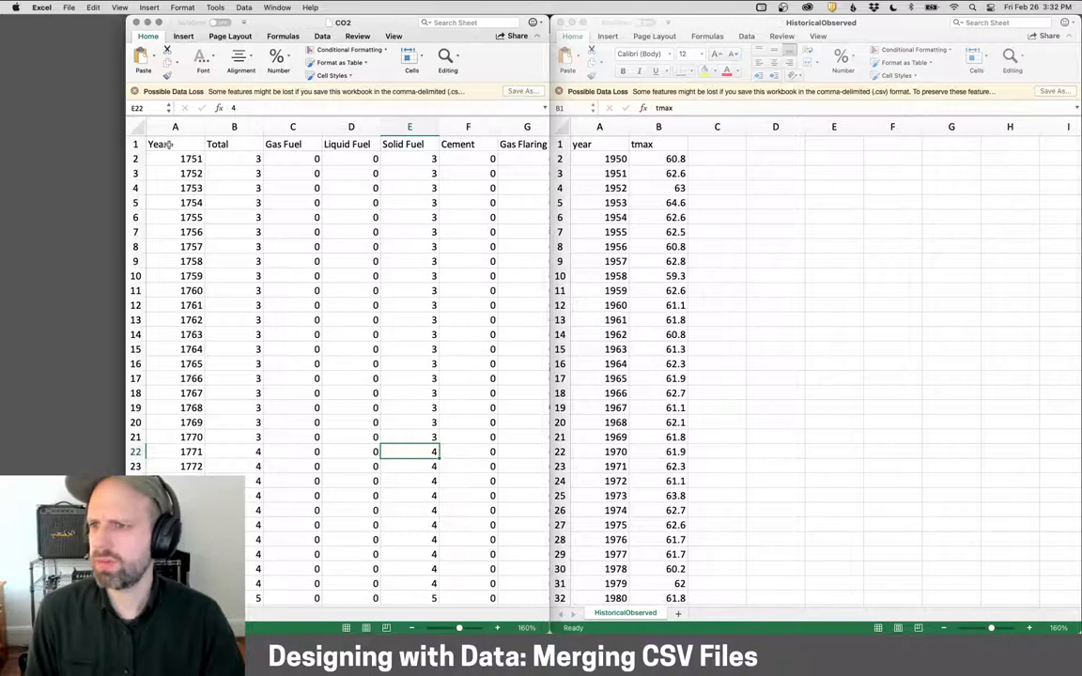
left_click(234, 143)
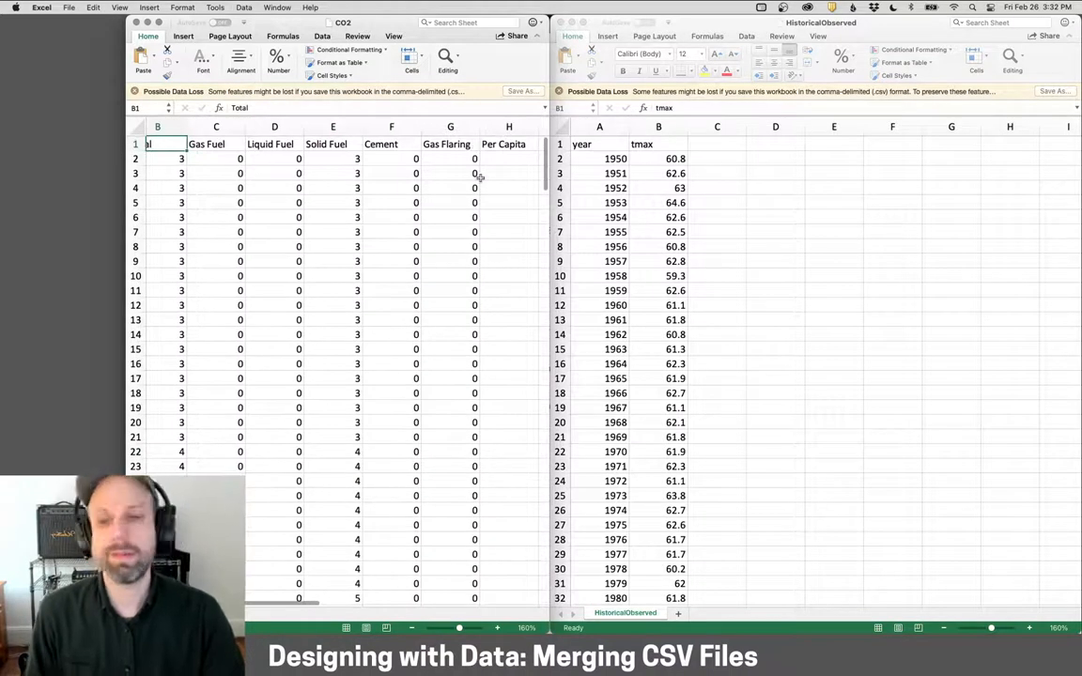
scroll("down", 3)
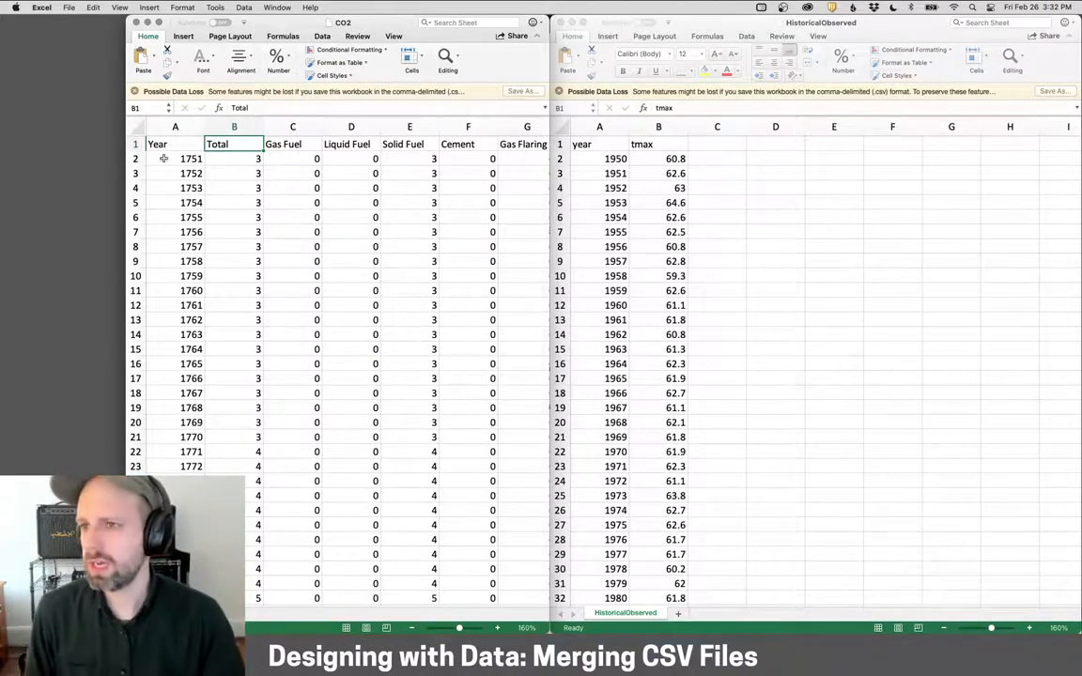
Step: Select the CO2 rows from row 2 down toward 1949 for deletion
left_click(174, 157)
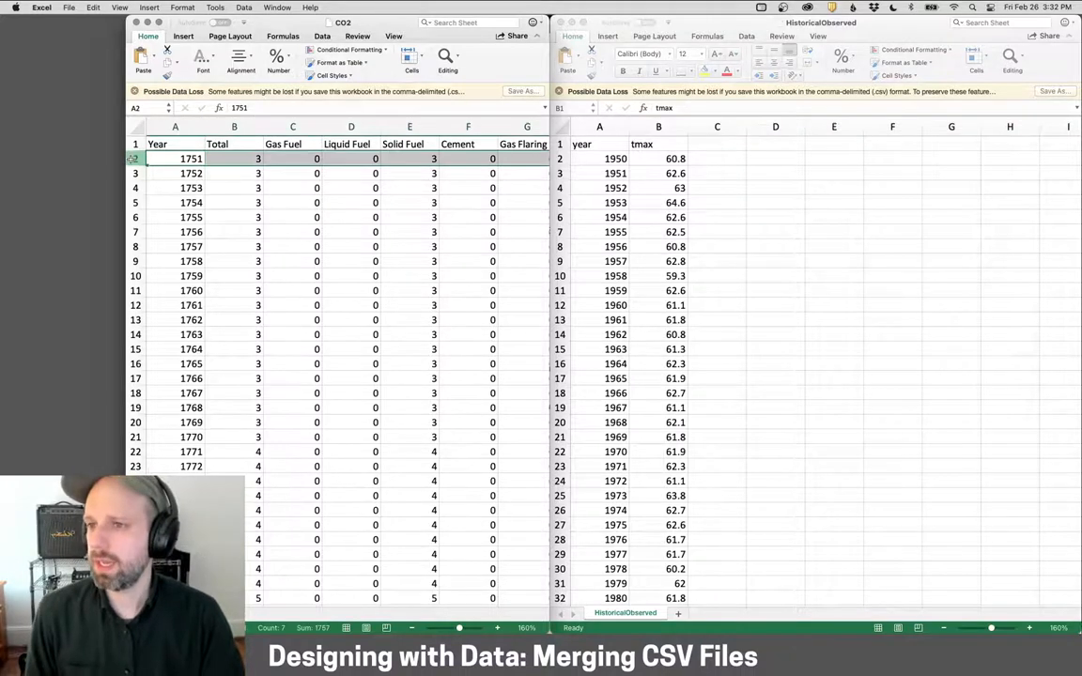
scroll("down", 3)
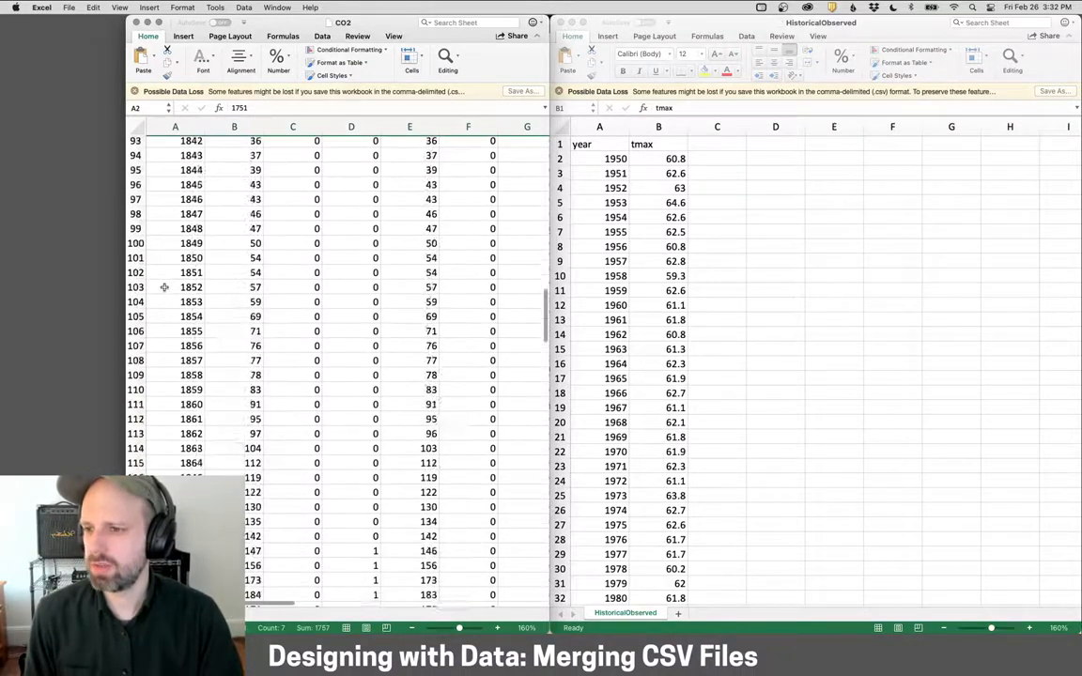
scroll("down", 3)
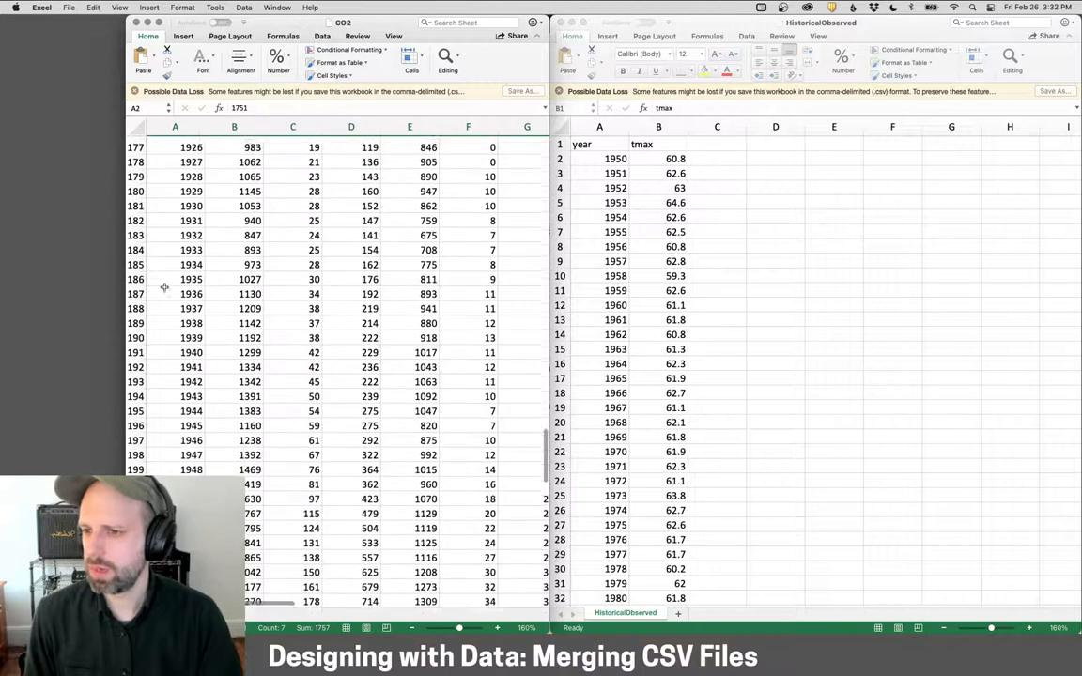
scroll("down", 3)
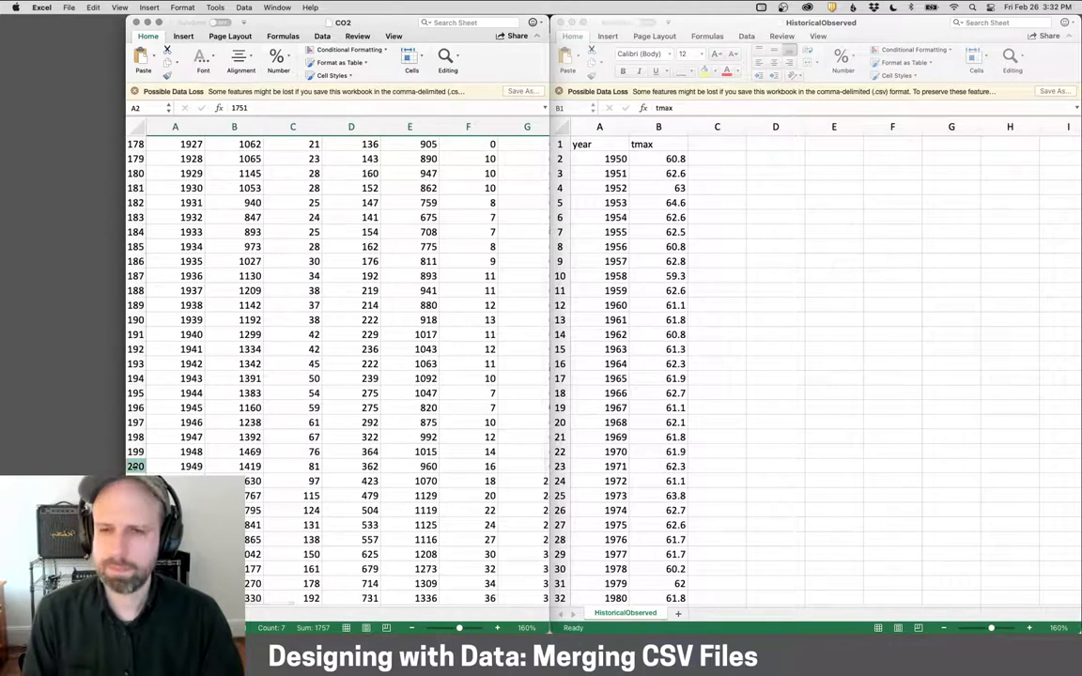
scroll("down", 3)
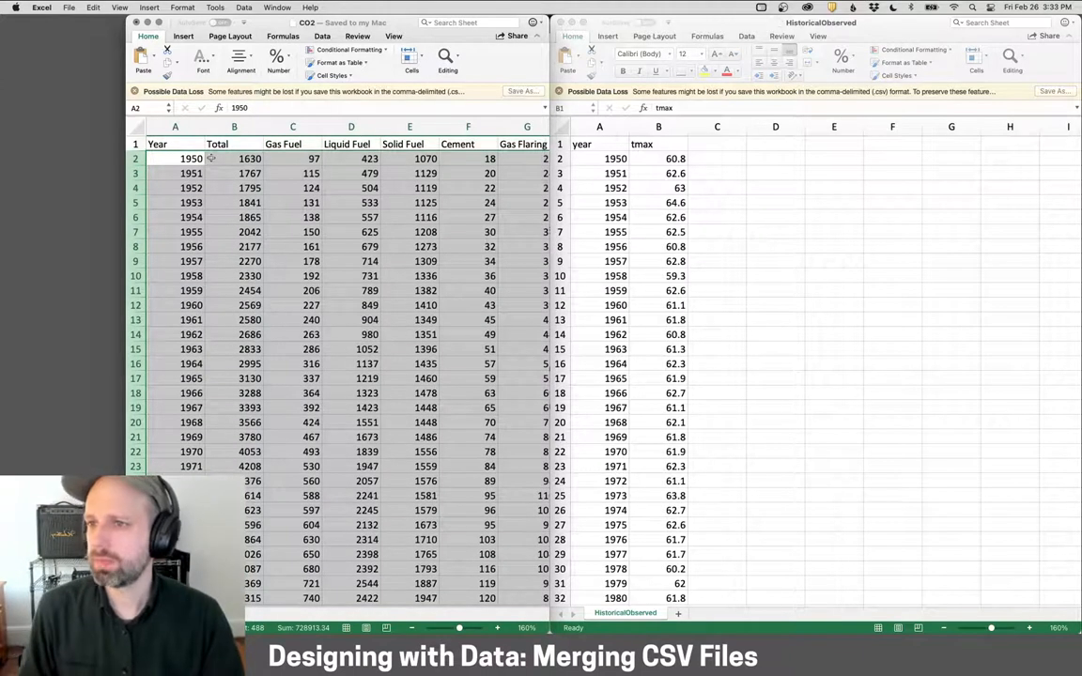
Step: Copy the CO2 Total column into column C of HistoricalObserved
left_click(234, 144)
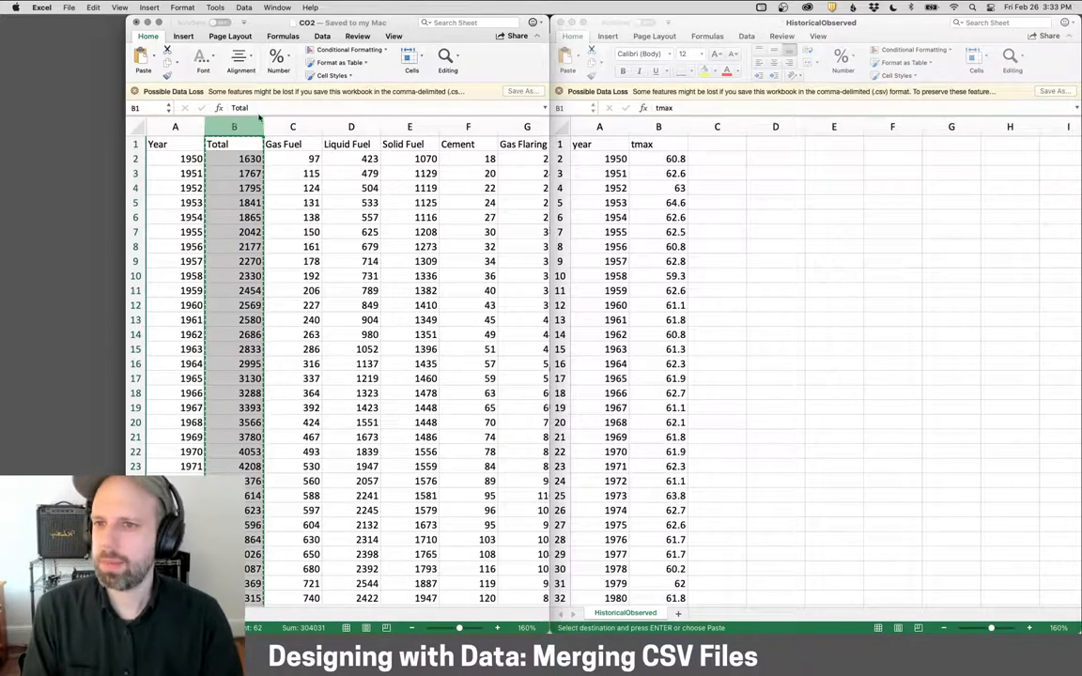
left_click(717, 143)
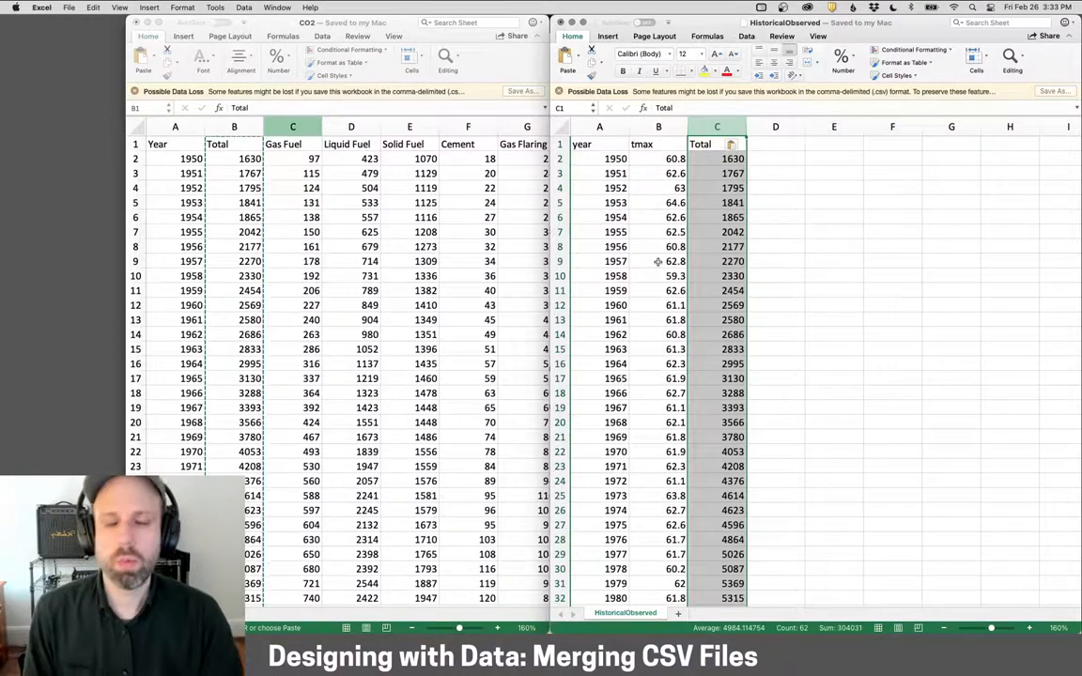
Step: Delete the 2011–2013 temperature rows (A63:B65) and return to the top
scroll("down", 3)
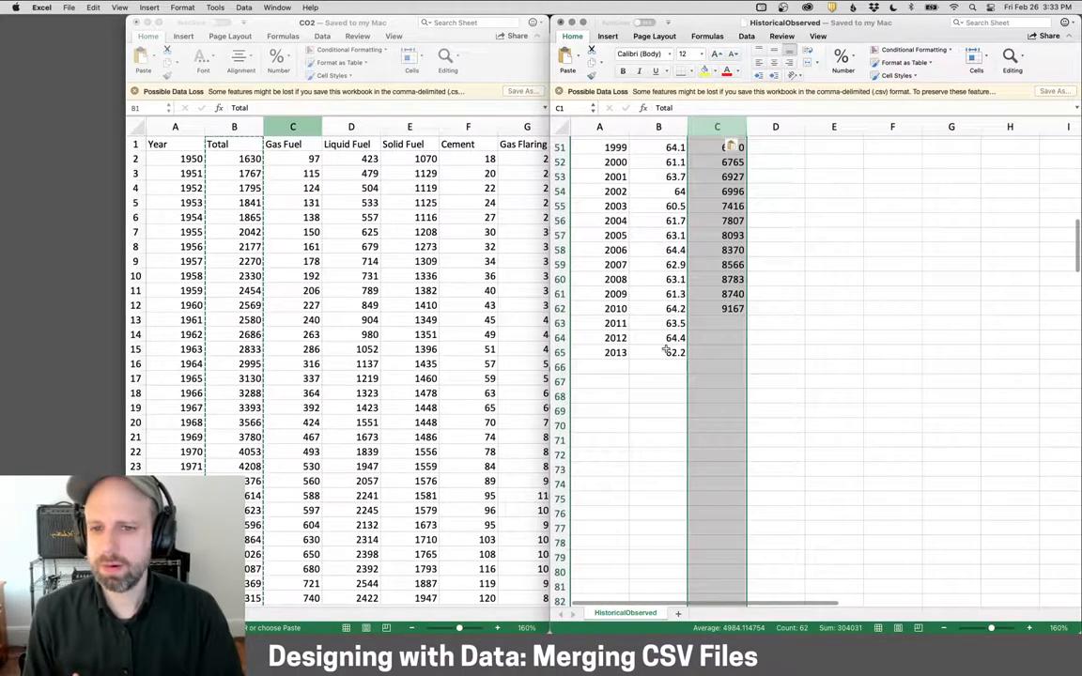
left_click(716, 308)
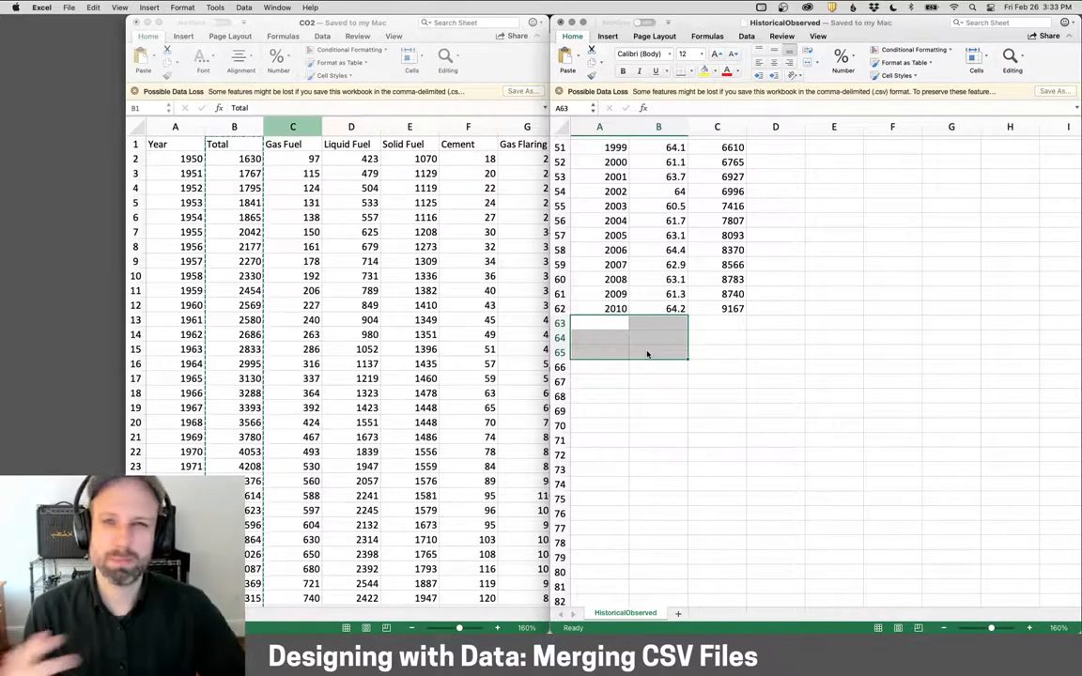
scroll("up", 3)
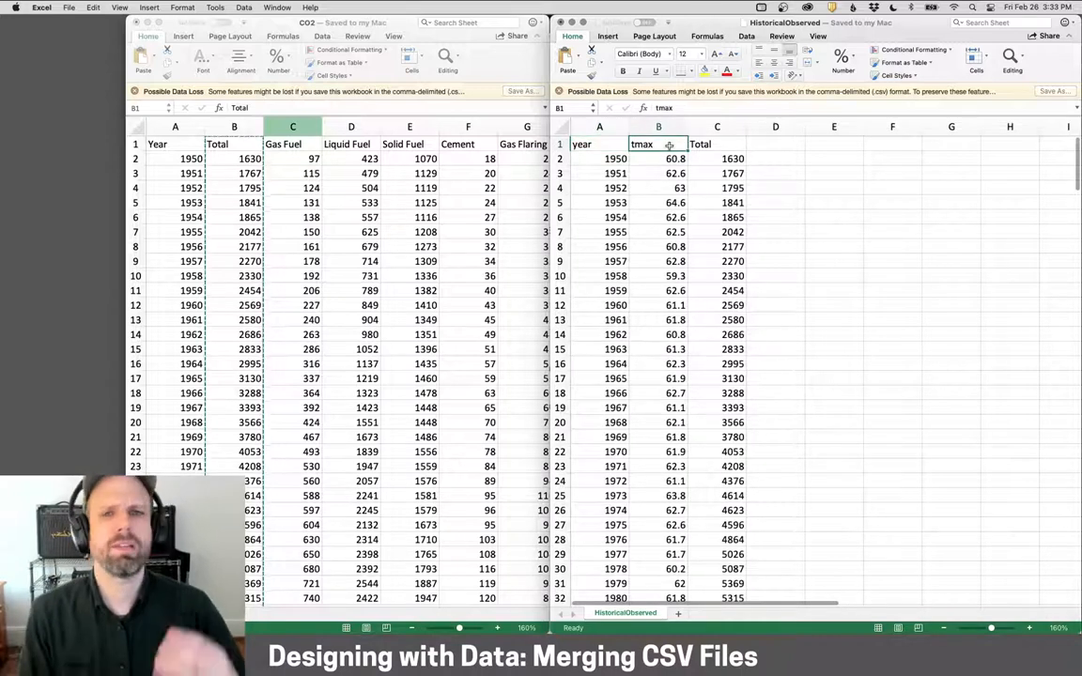
type("temp")
left_click(716, 143)
type("co2")
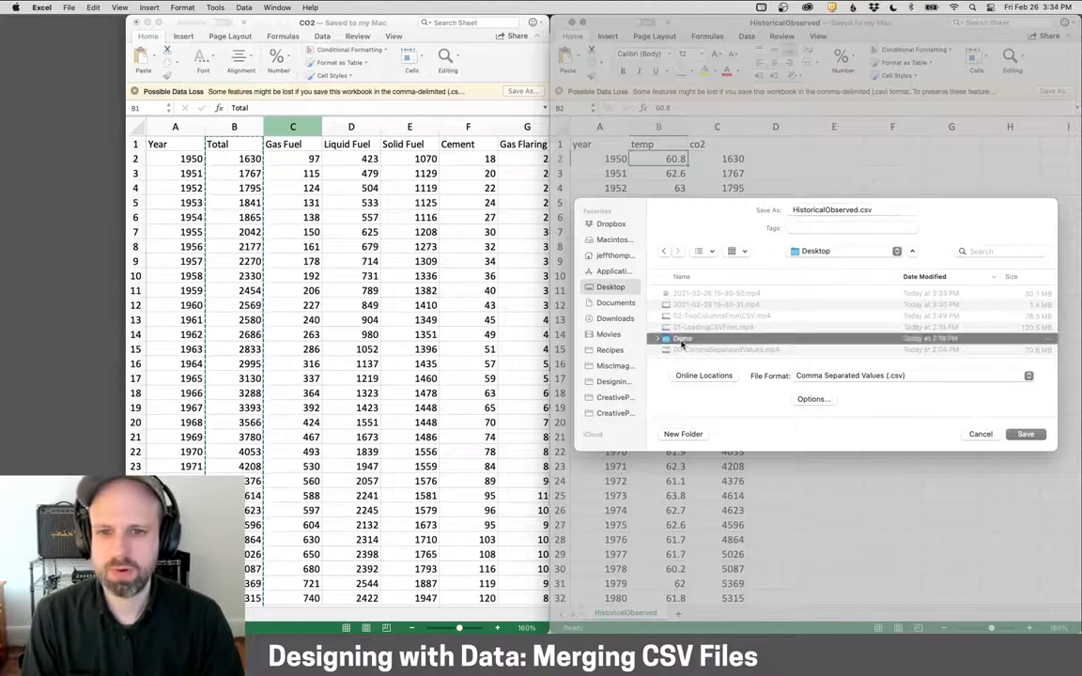
Step: Save the merged sheet as TempAndCO2Emissions.csv in the ModifiedData folder
double_click(682, 338)
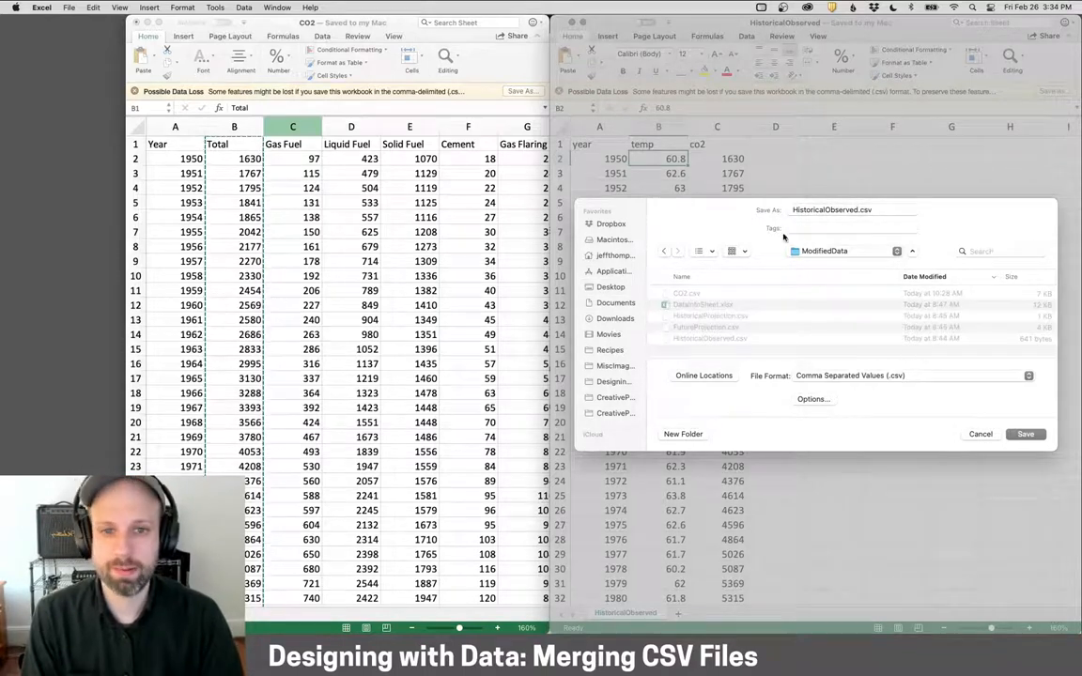
left_click(849, 209)
type("TempAndCO2Emissions")
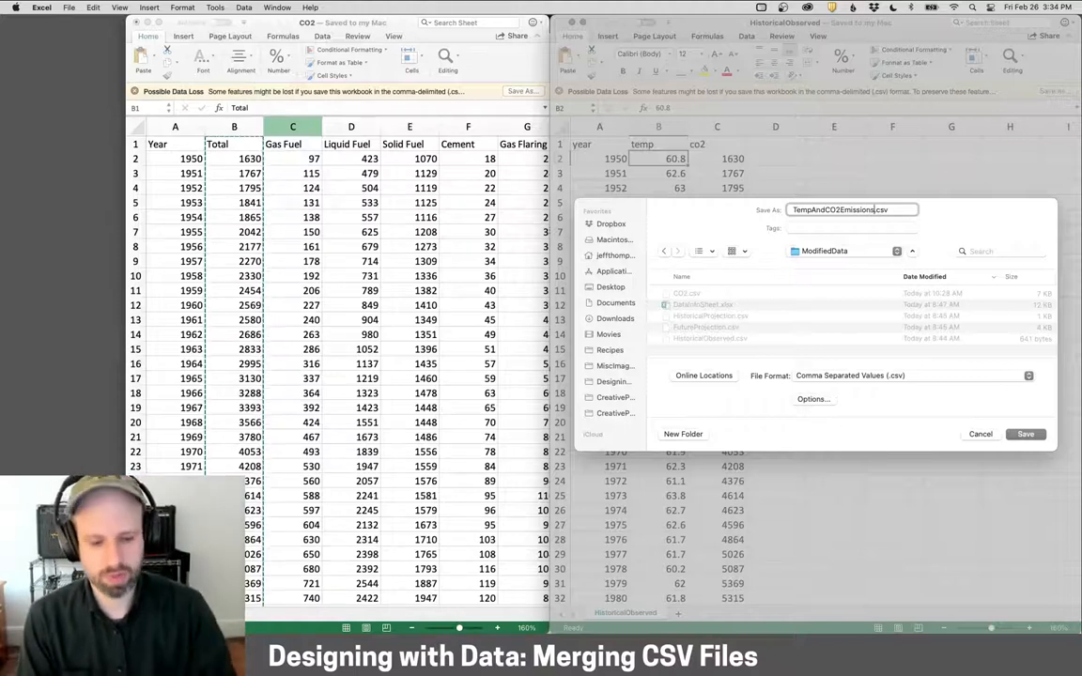
left_click(1024, 434)
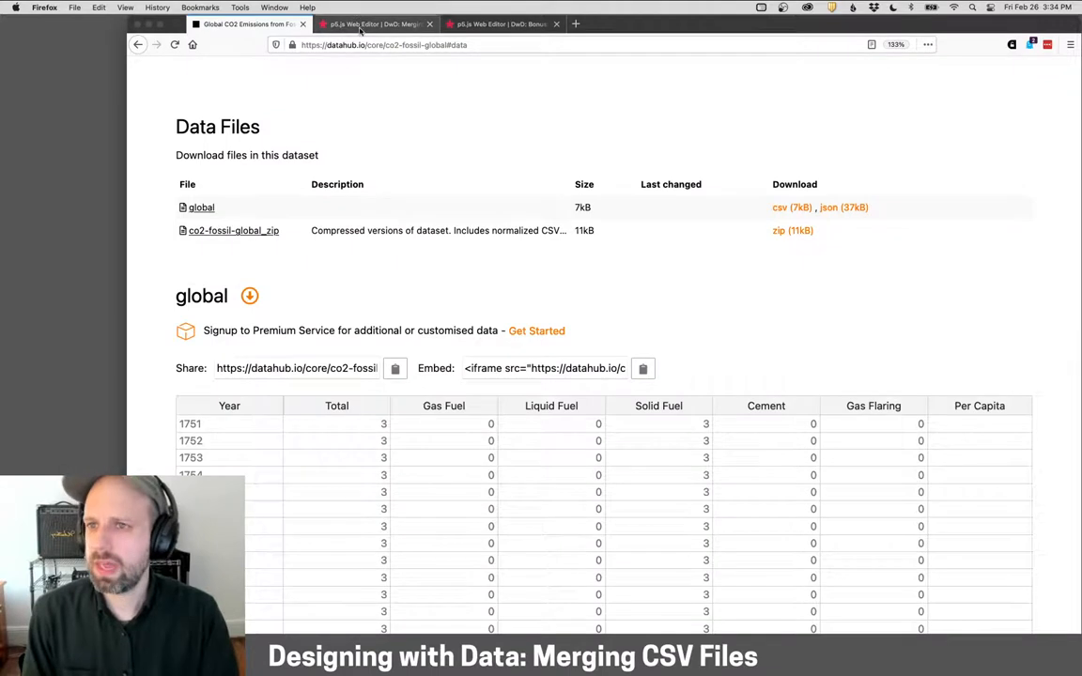
Step: Switch to the p5.js Web Editor tab in Firefox
left_click(375, 24)
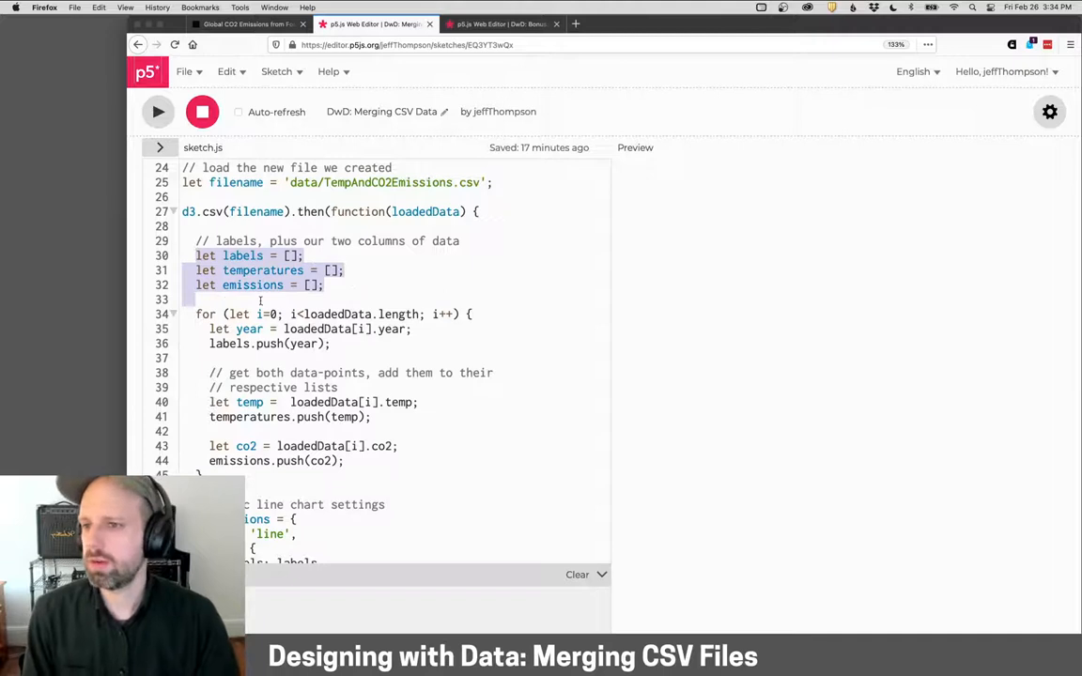
scroll("down", 3)
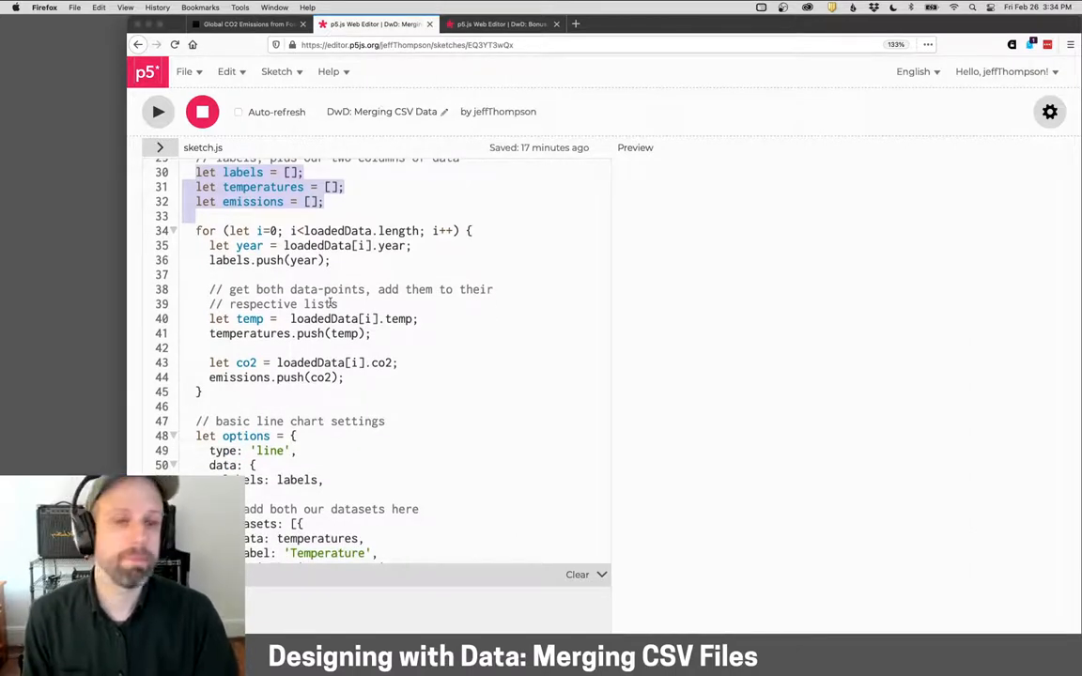
scroll("down", 3)
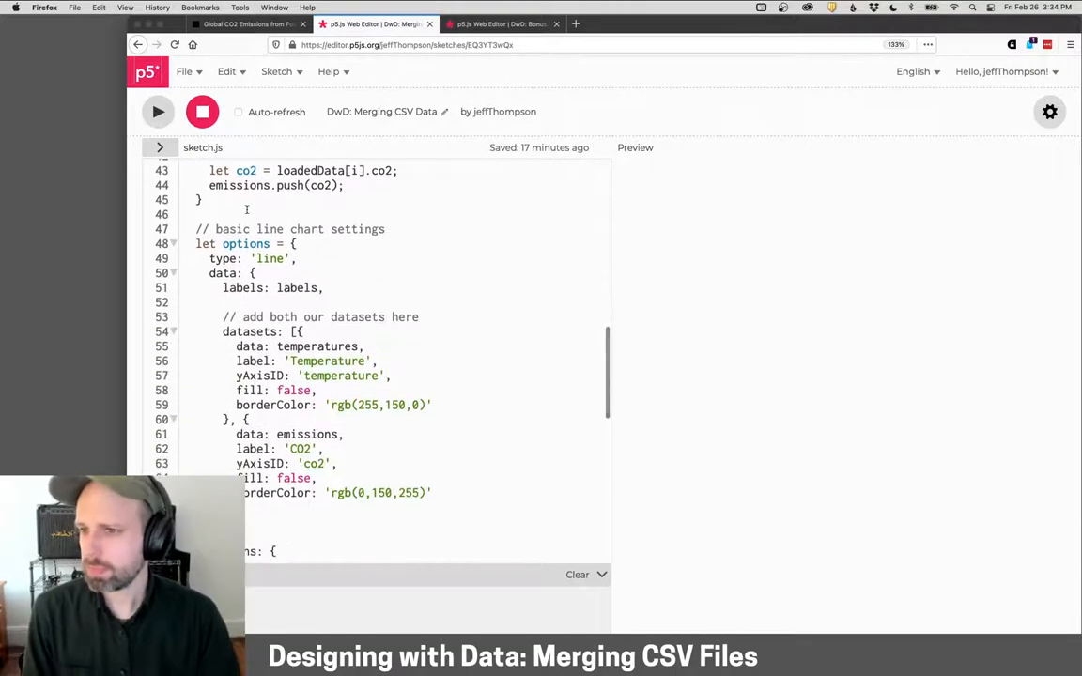
scroll("down", 3)
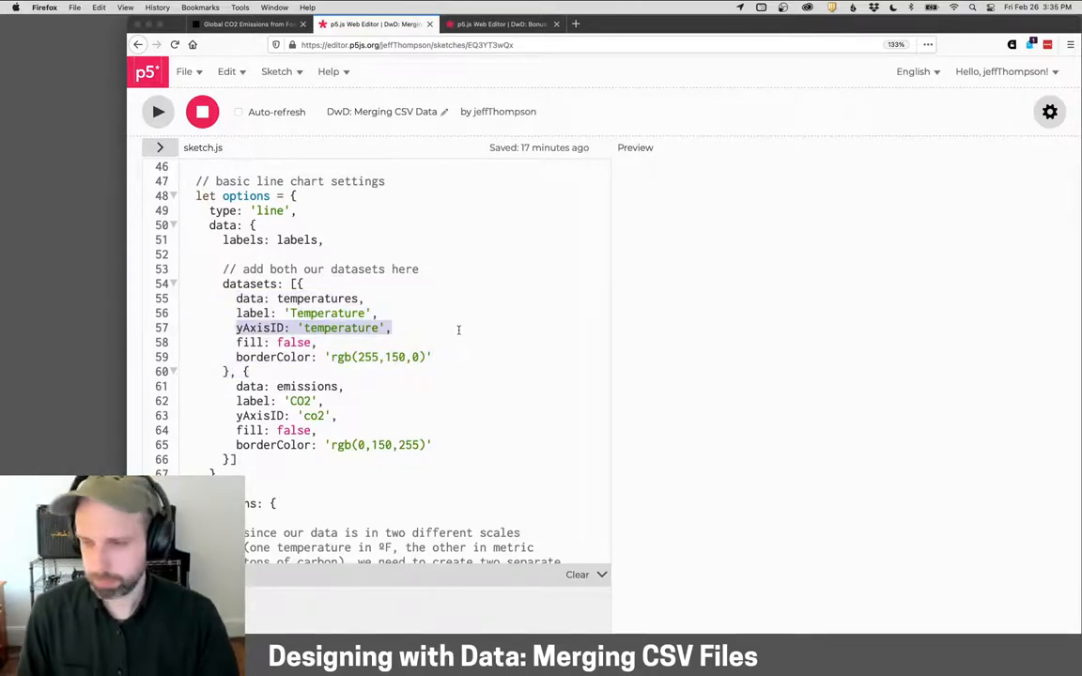
Step: Comment out the yAxisID lines and yAxes block, then run the single-axis chart
type("//")
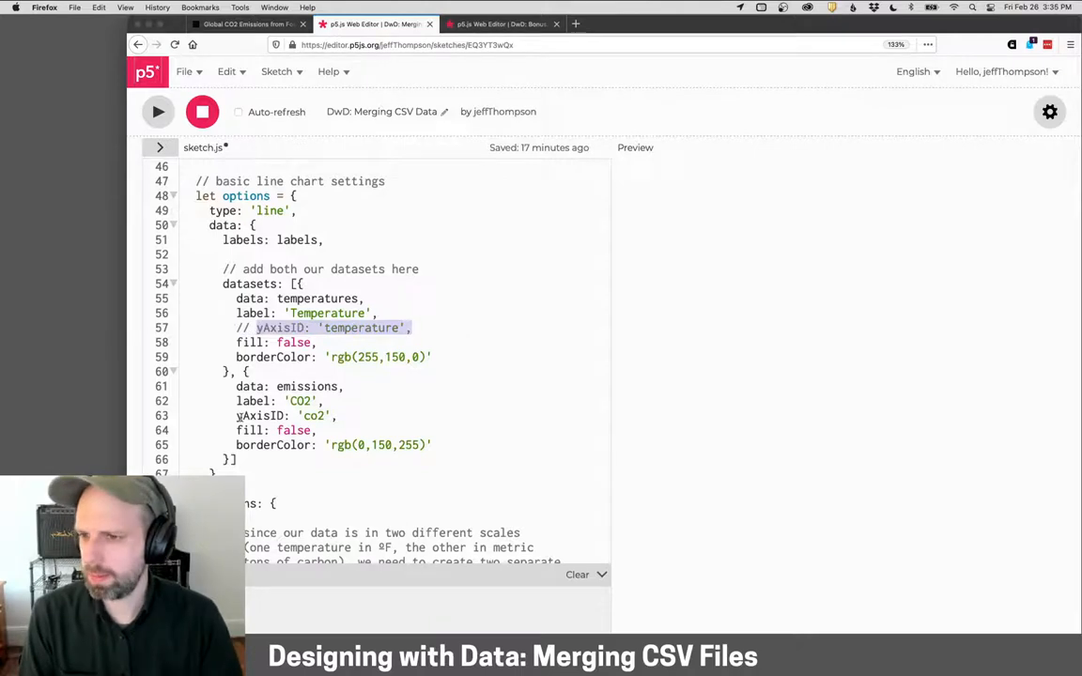
scroll("down", 3)
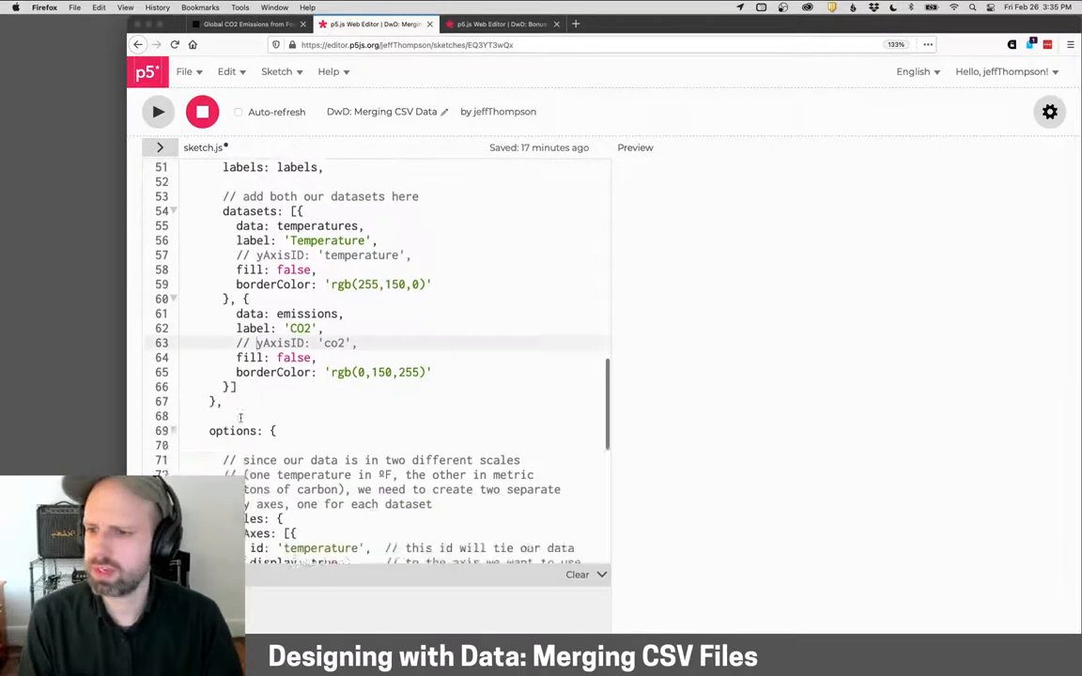
scroll("down", 3)
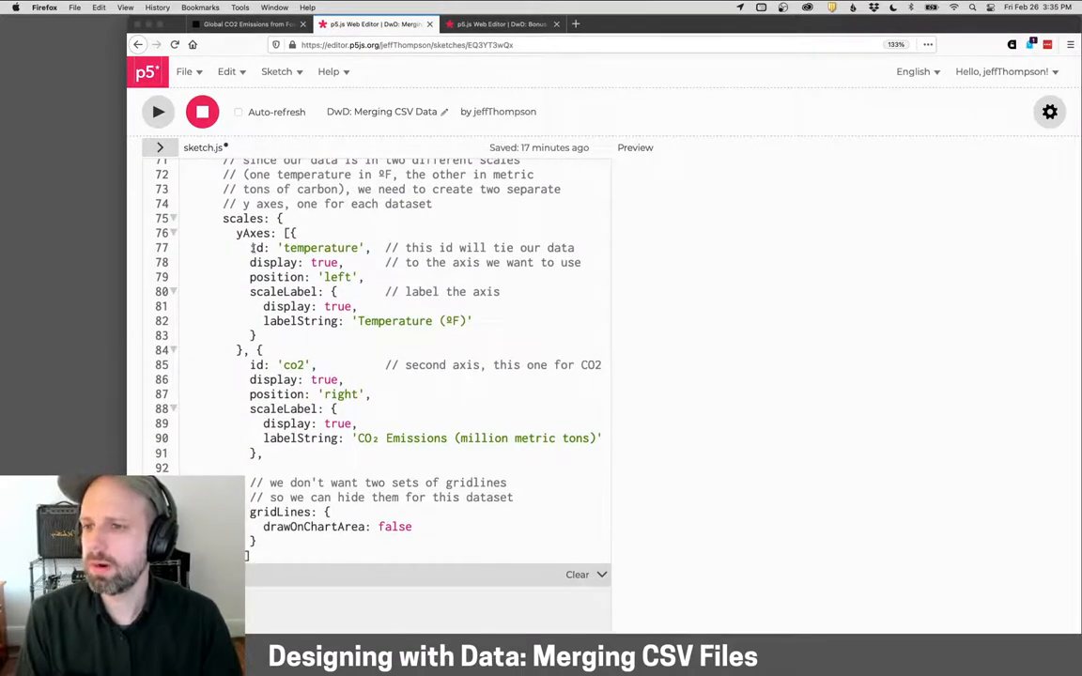
scroll("down", 3)
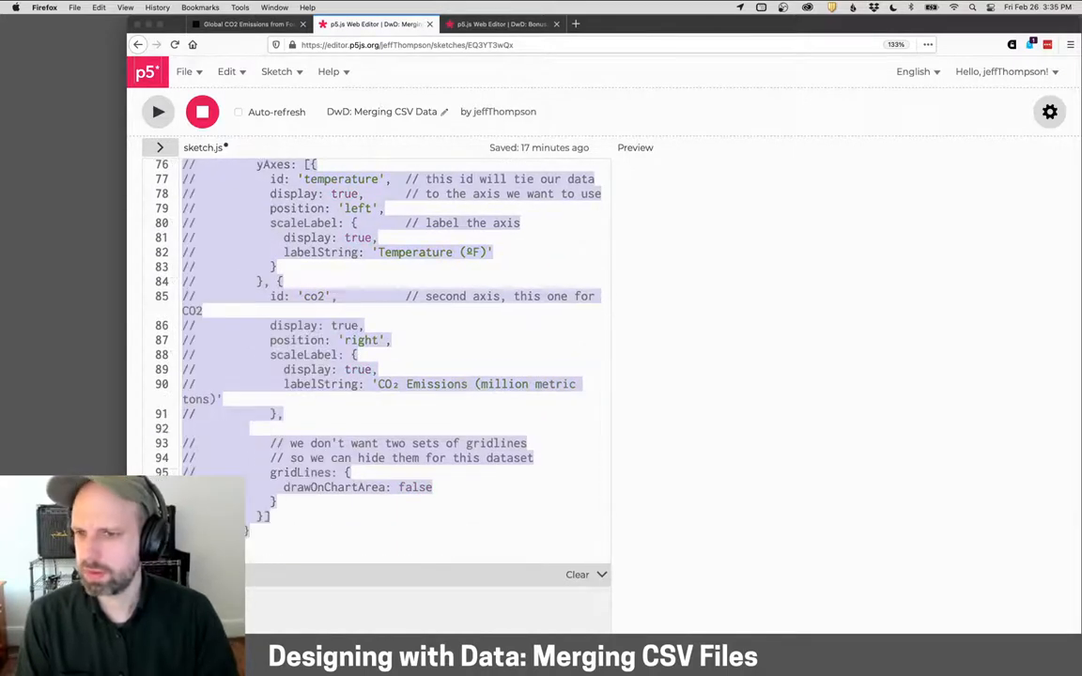
left_click(157, 112)
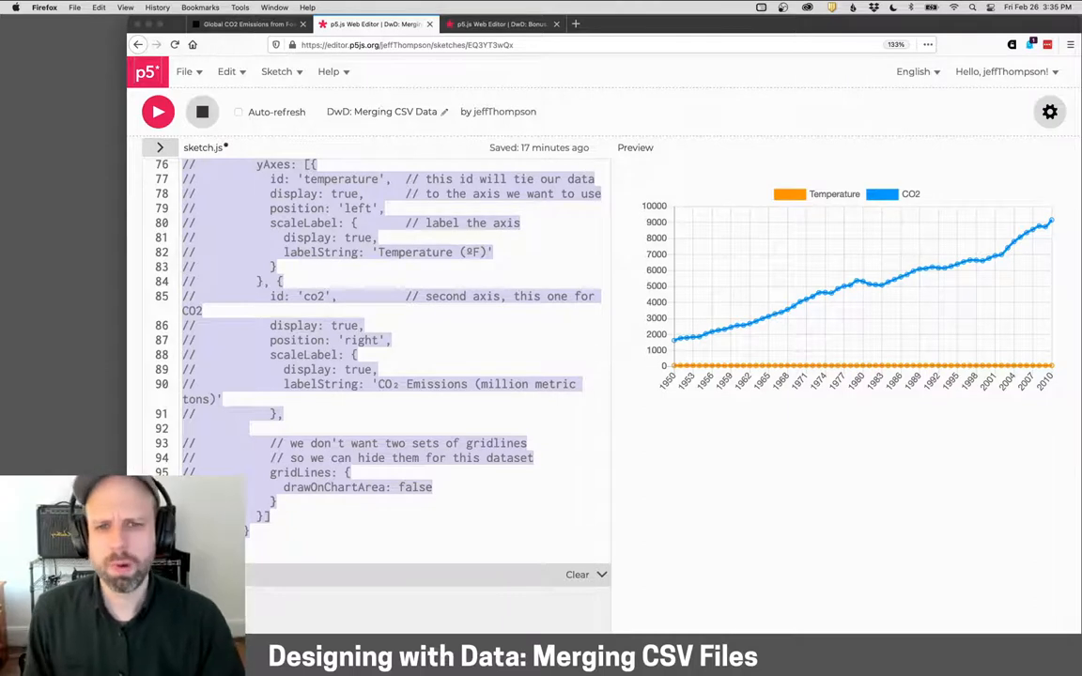
mouse_move(980, 373)
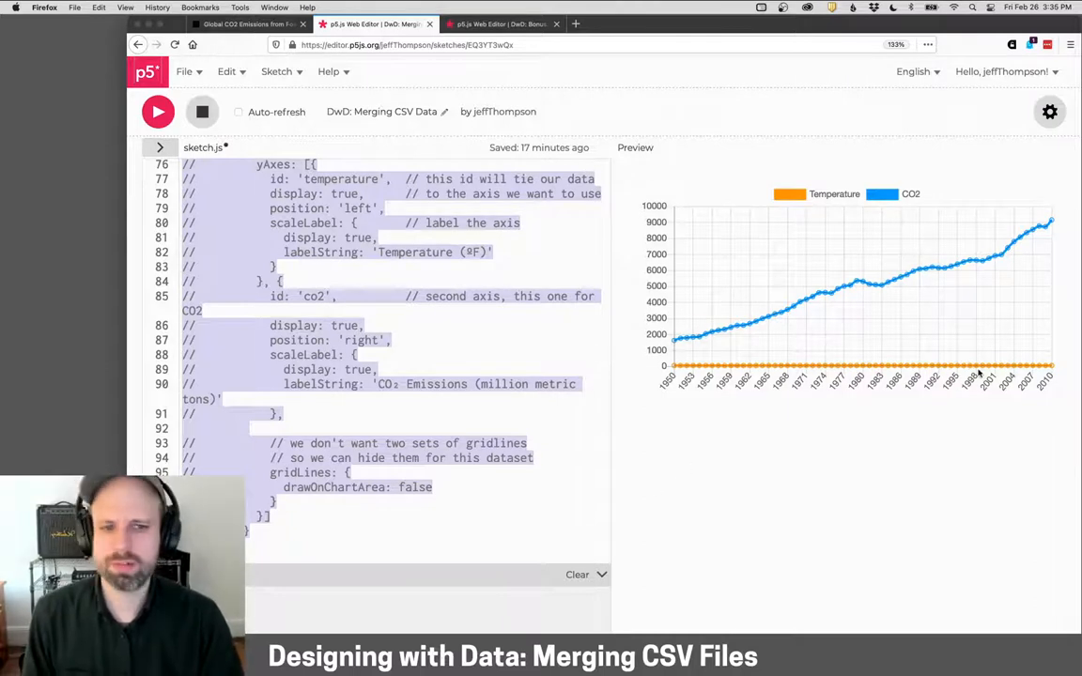
mouse_move(727, 422)
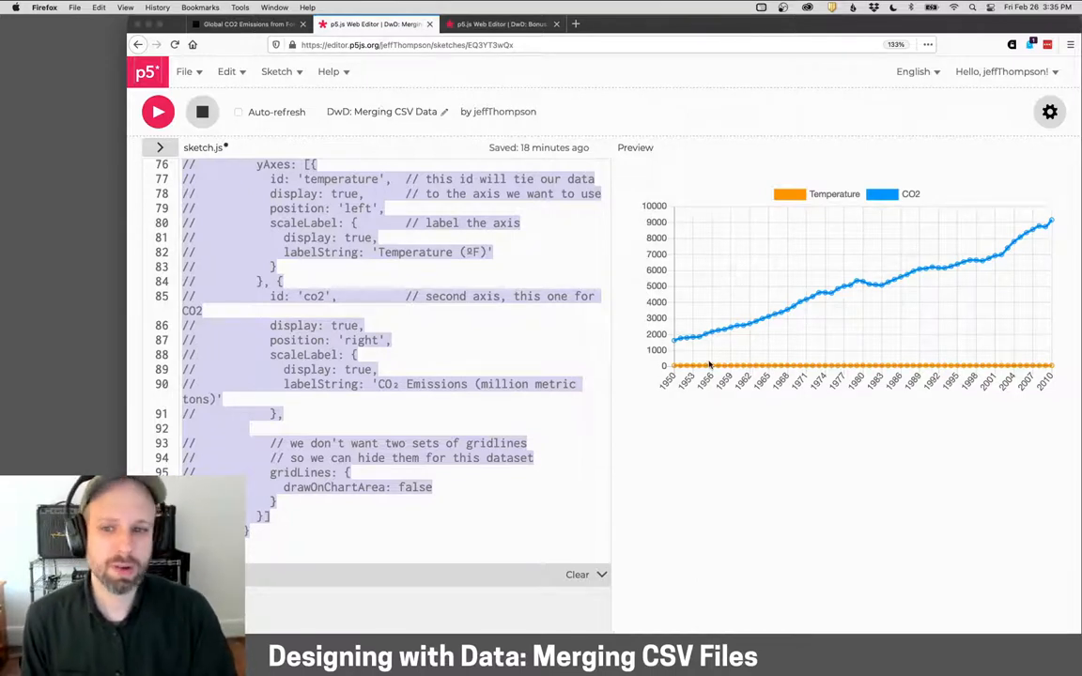
mouse_move(723, 365)
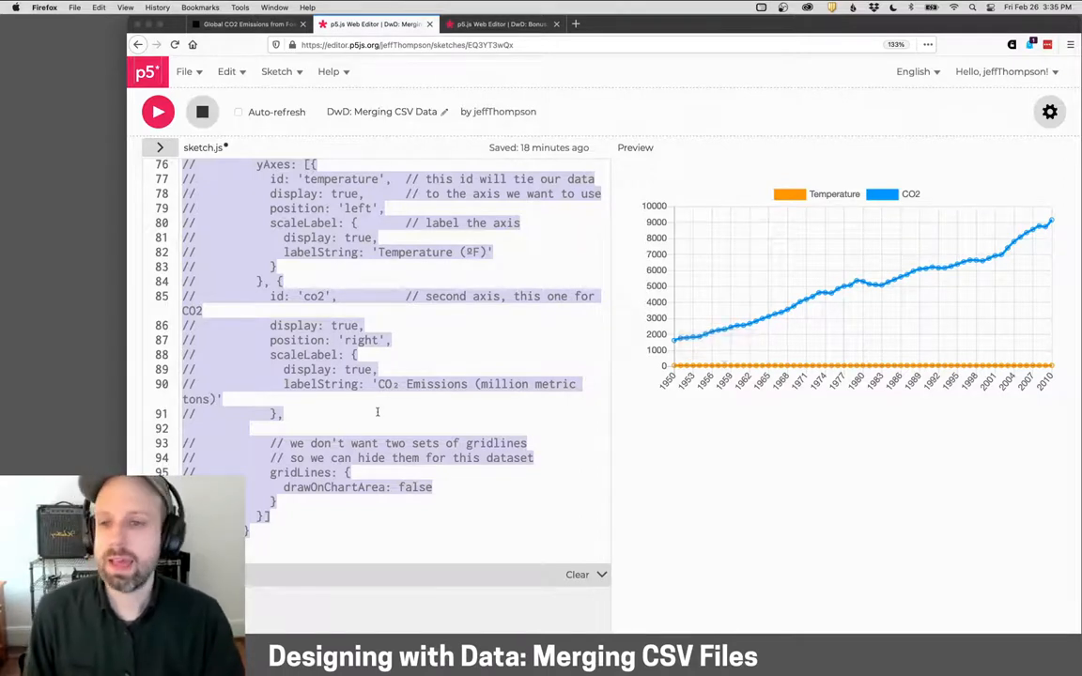
mouse_move(682, 427)
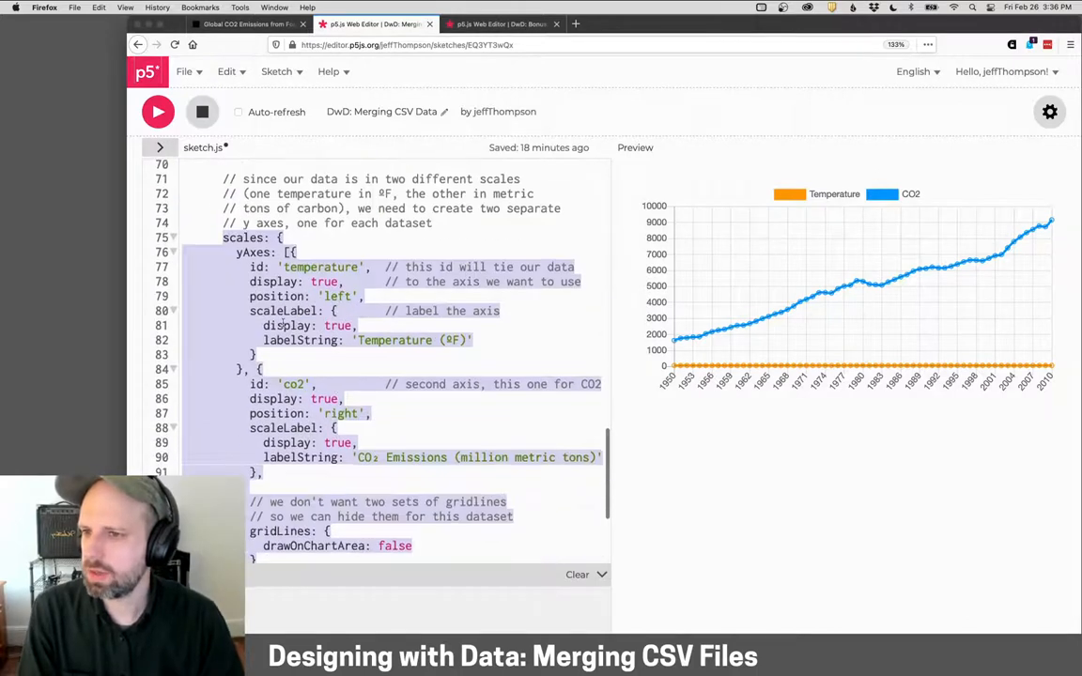
Step: Scroll through the code to review the uncommented y-axis scales block
scroll("down", 3)
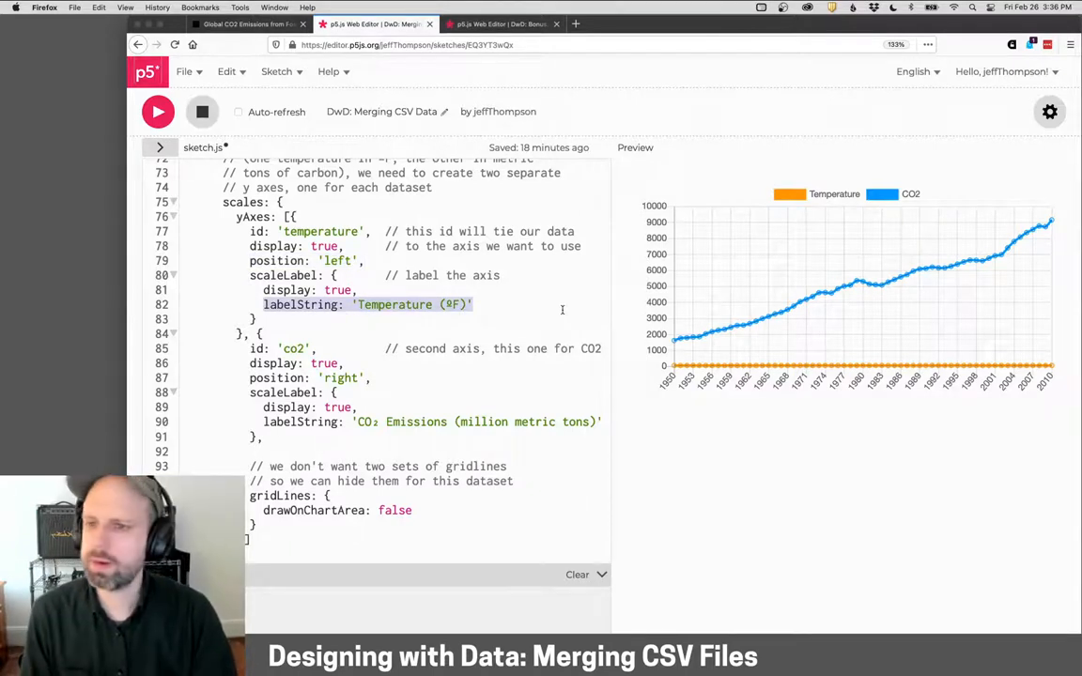
scroll("down", 3)
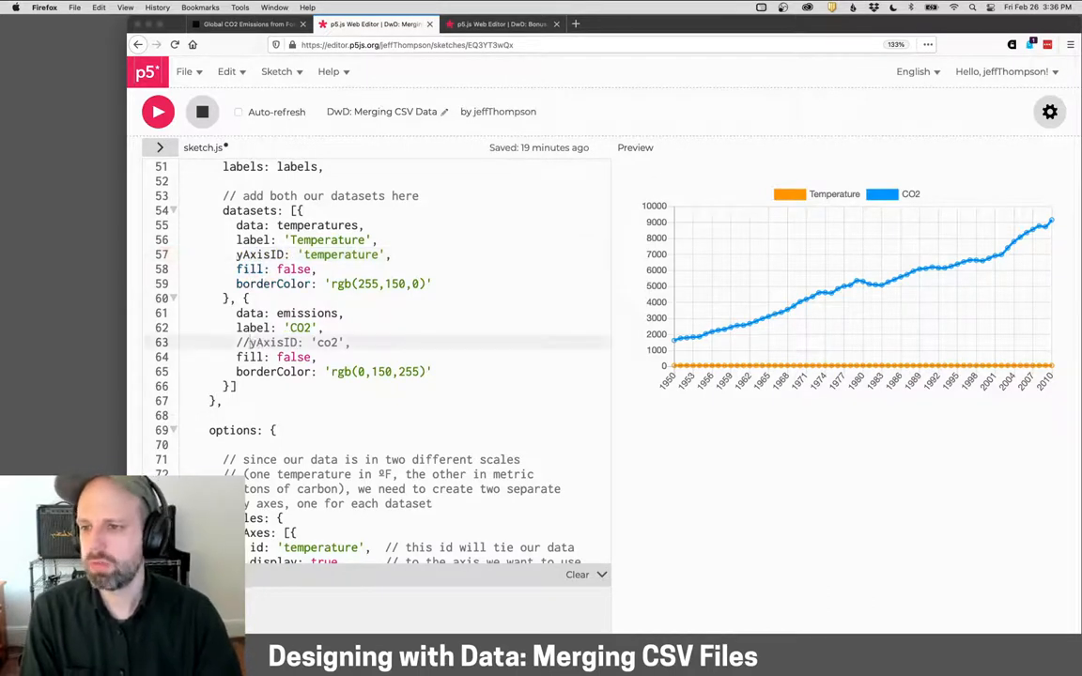
Step: Uncomment yAxisID: 'co2' and comment out the gridLines block
left_click(246, 342)
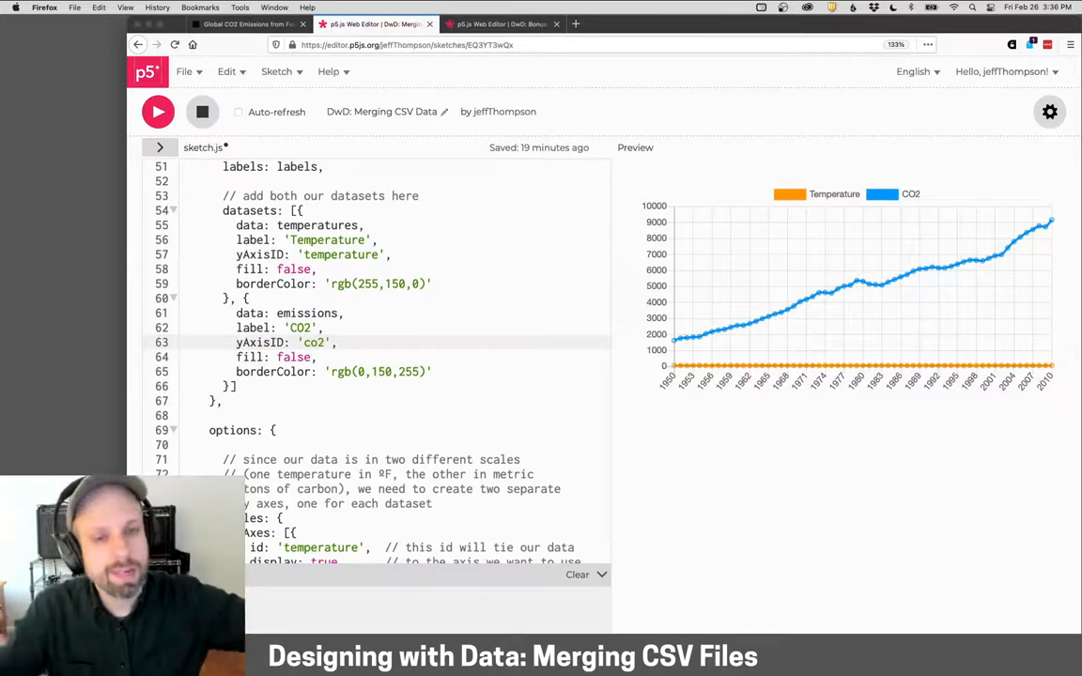
scroll("down", 3)
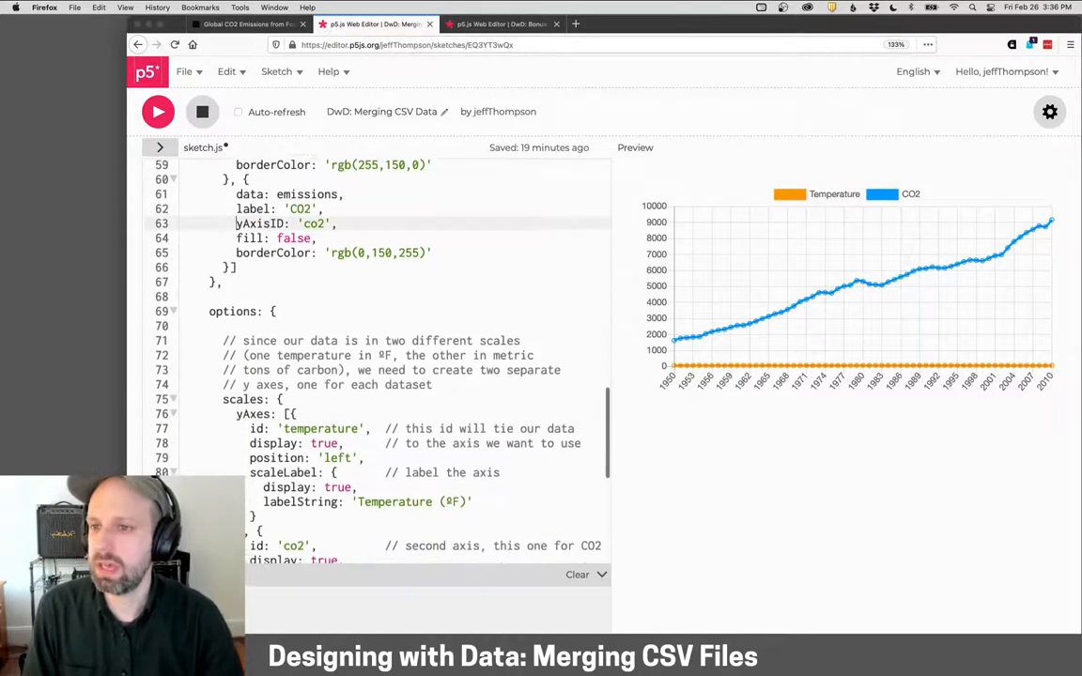
scroll("down", 3)
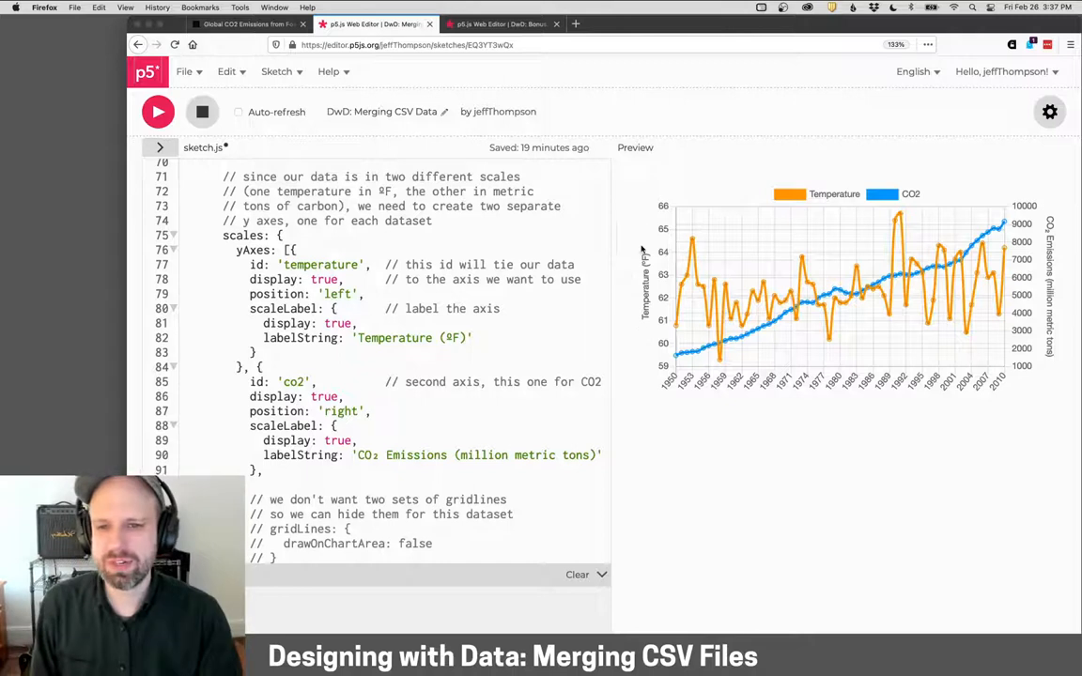
mouse_move(1046, 221)
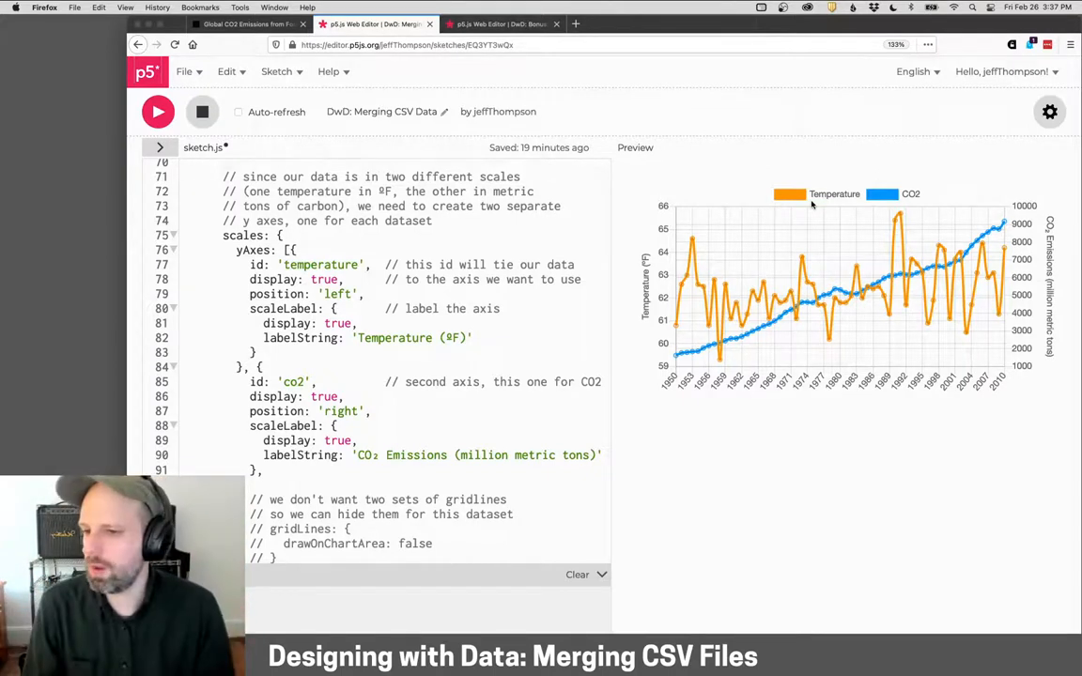
Step: Scroll down and select the commented CO2 axis gridLines settings to restore them
scroll("down", 3)
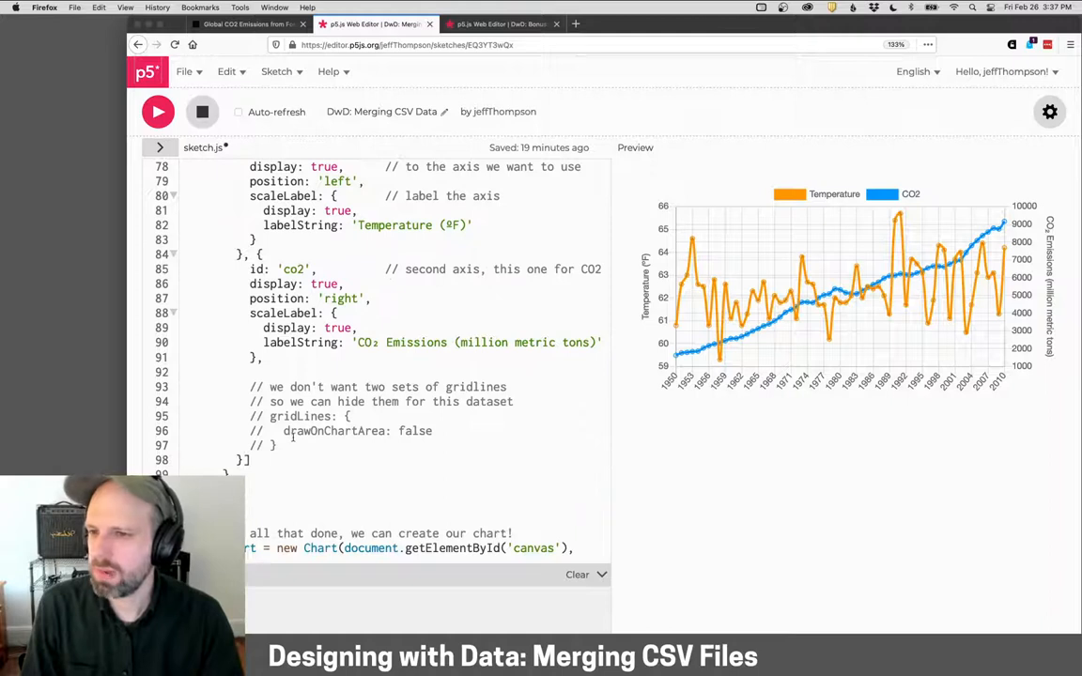
left_click_drag(282, 416, 281, 445)
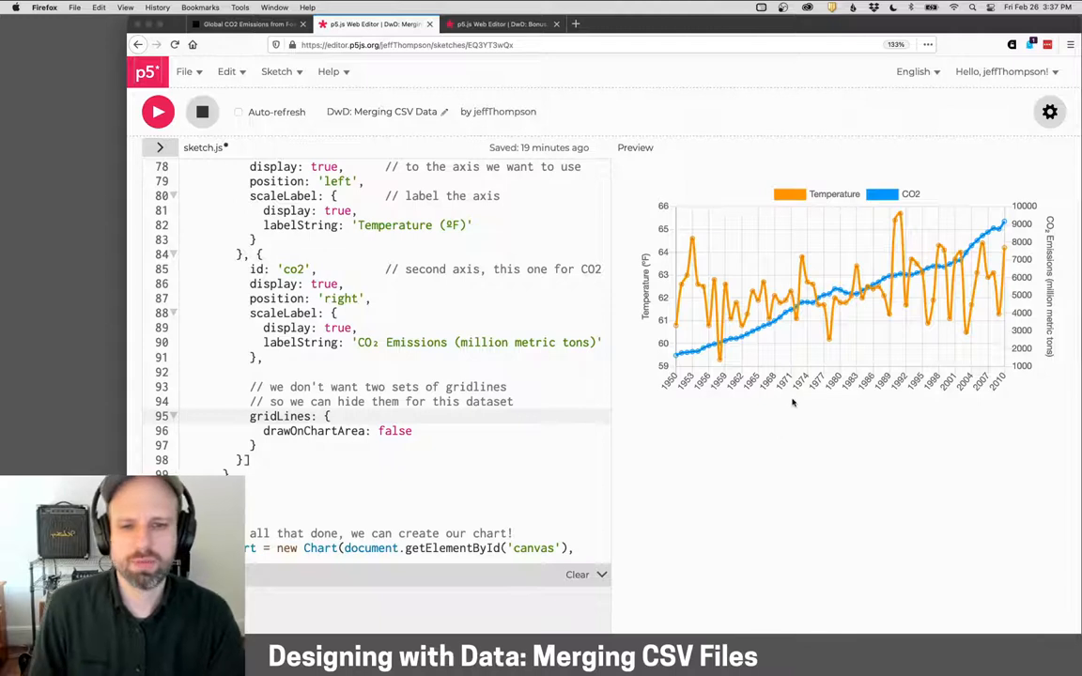
mouse_move(848, 243)
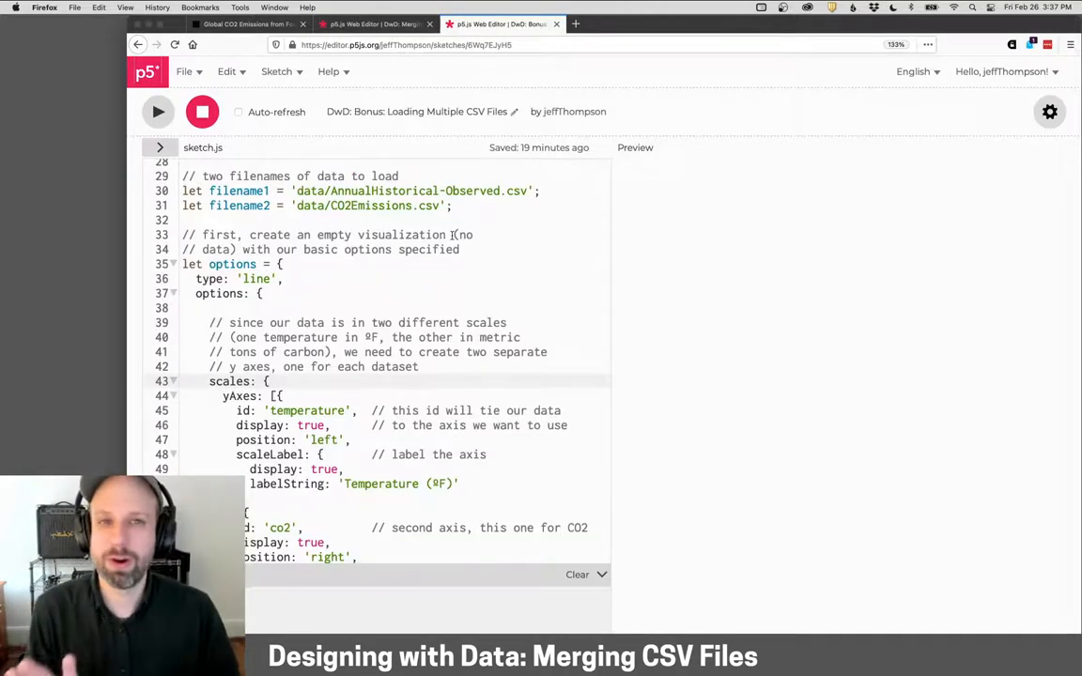
Step: Run the bonus sketch and scroll sketch.js down to the d3.csv loading code
left_click(158, 111)
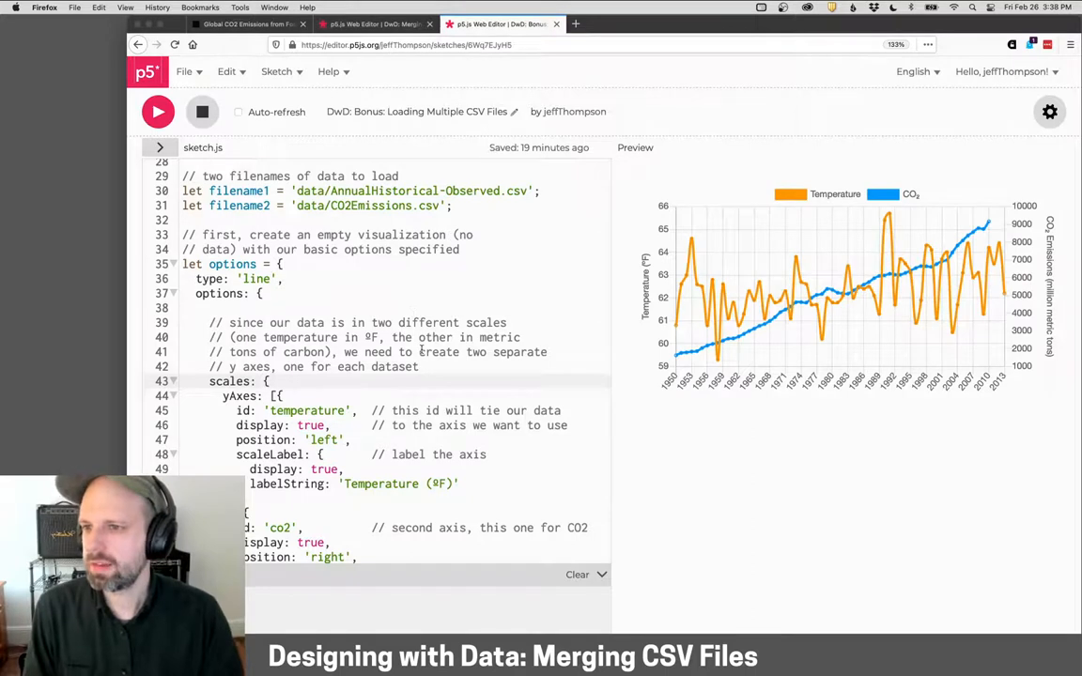
scroll("down", 3)
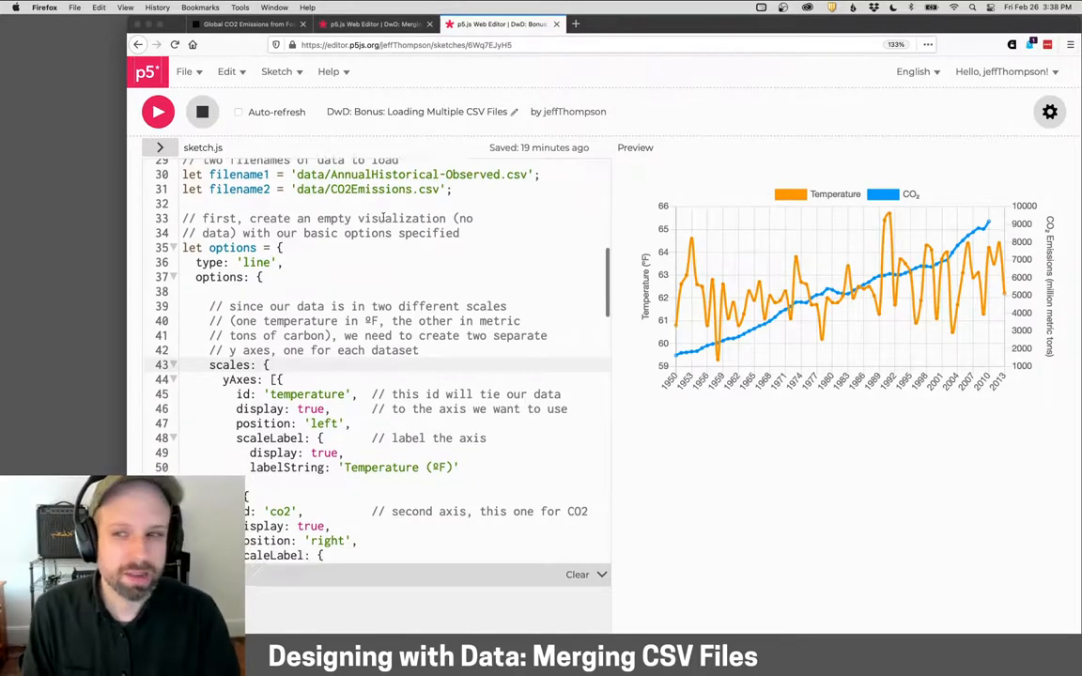
scroll("down", 3)
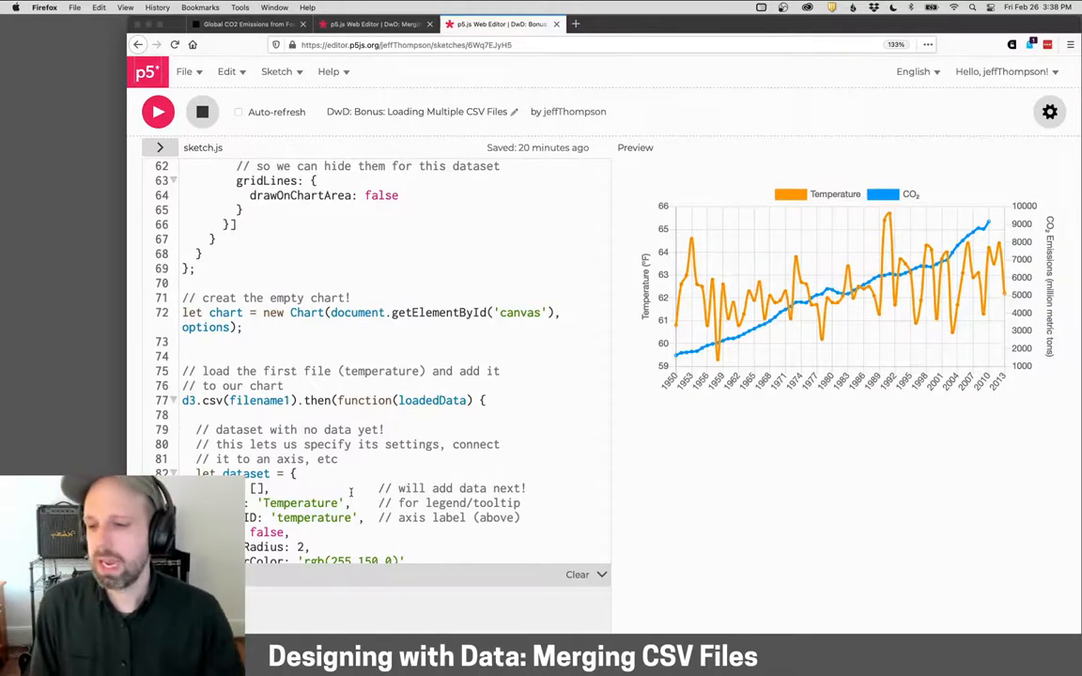
scroll("down", 3)
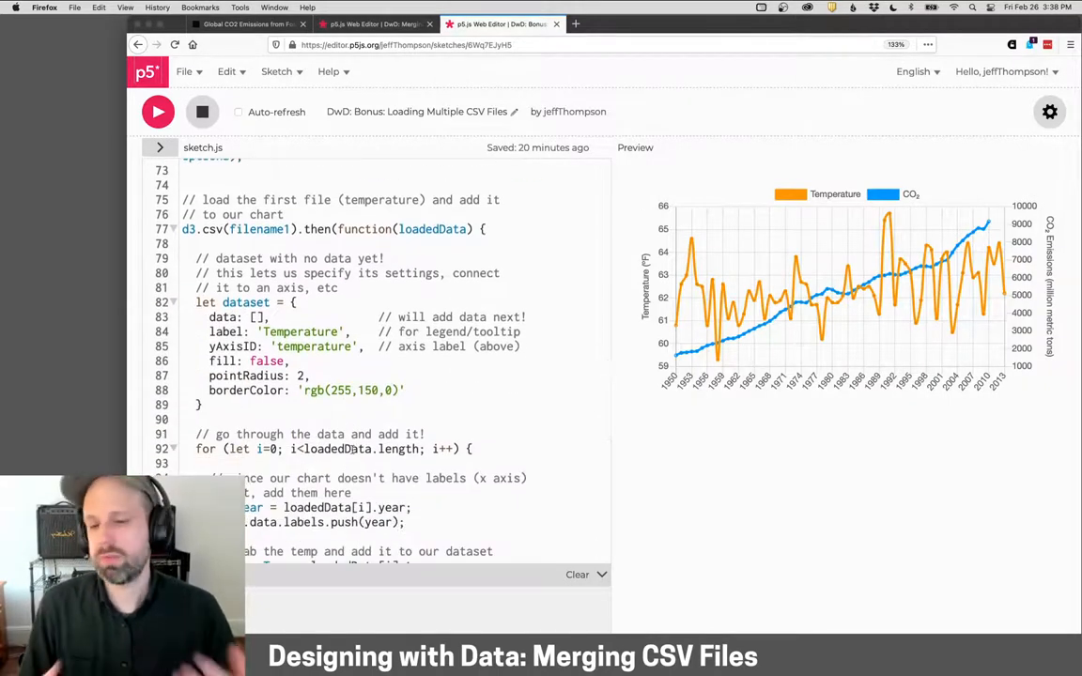